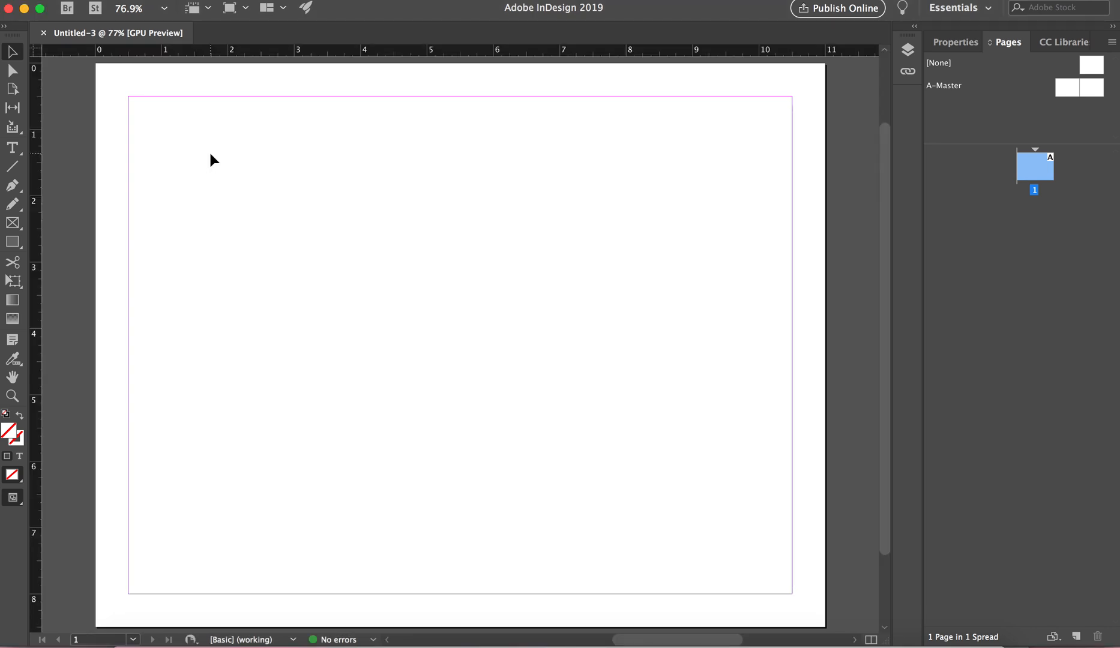
mouse_move(177, 136)
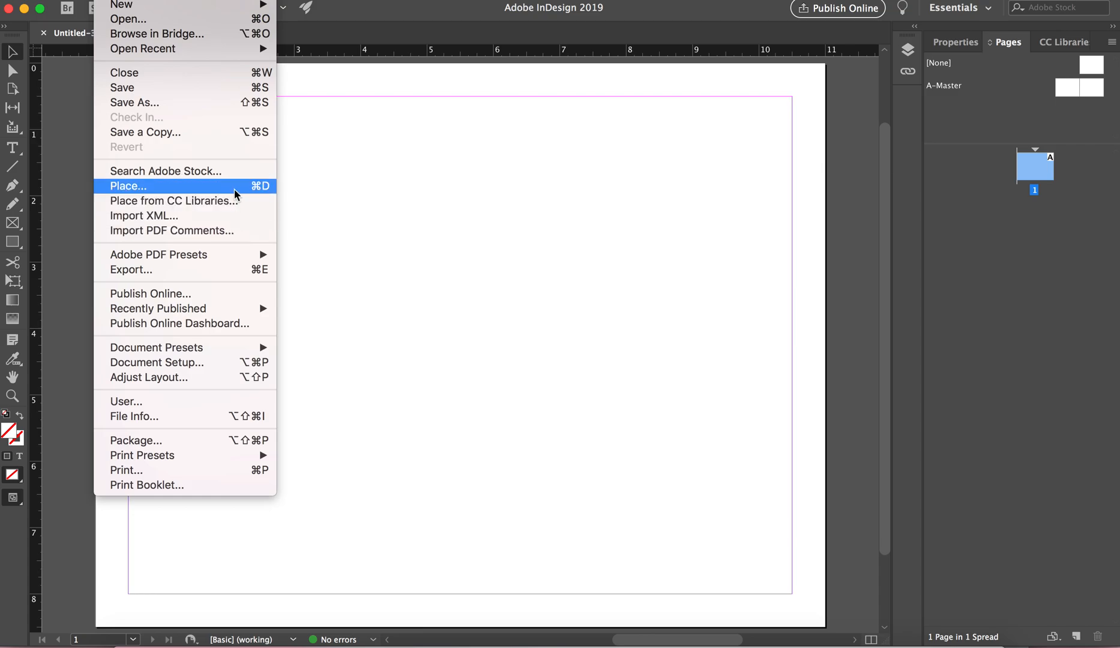
Step: Place the video on the page and stretch its frame to the bottom-right margin
left_click(128, 186)
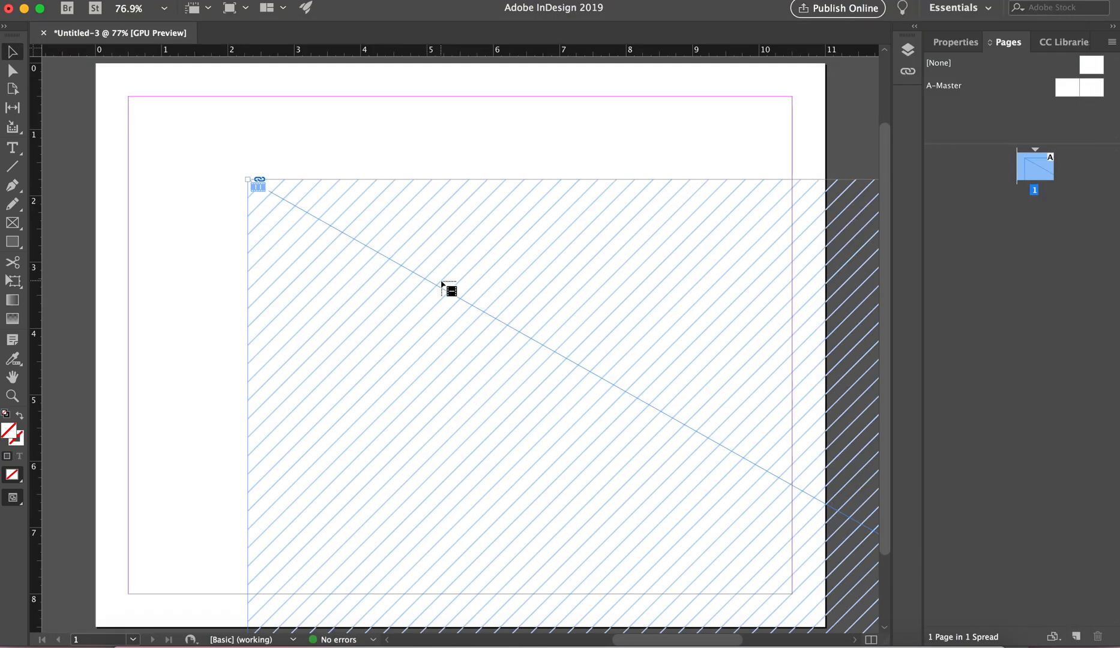
mouse_move(342, 242)
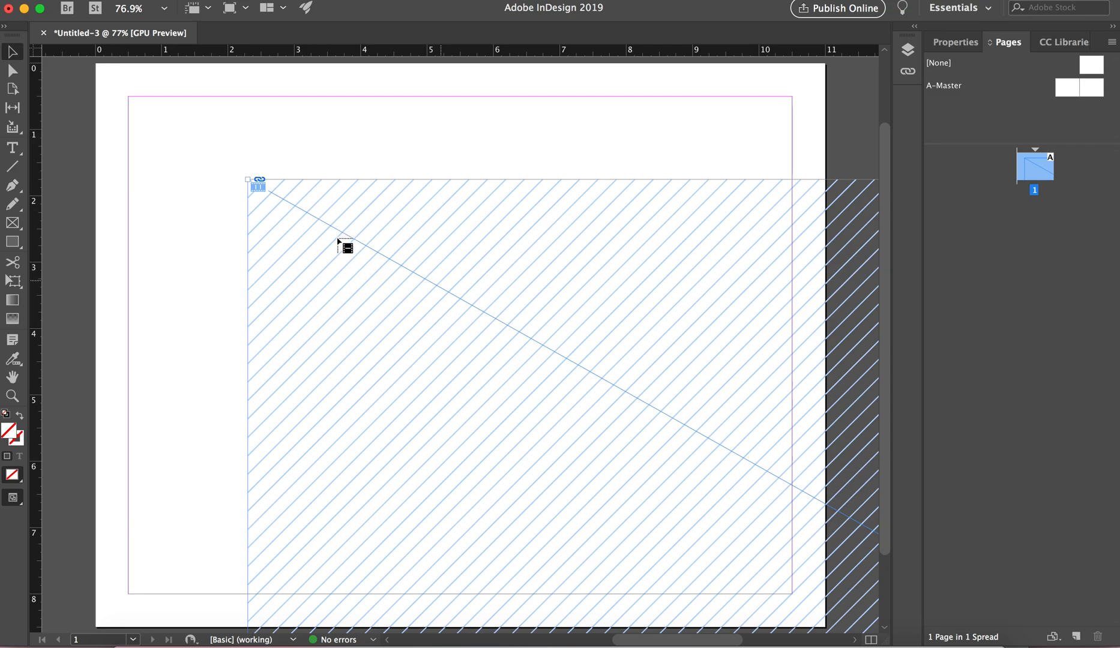
left_click(345, 248)
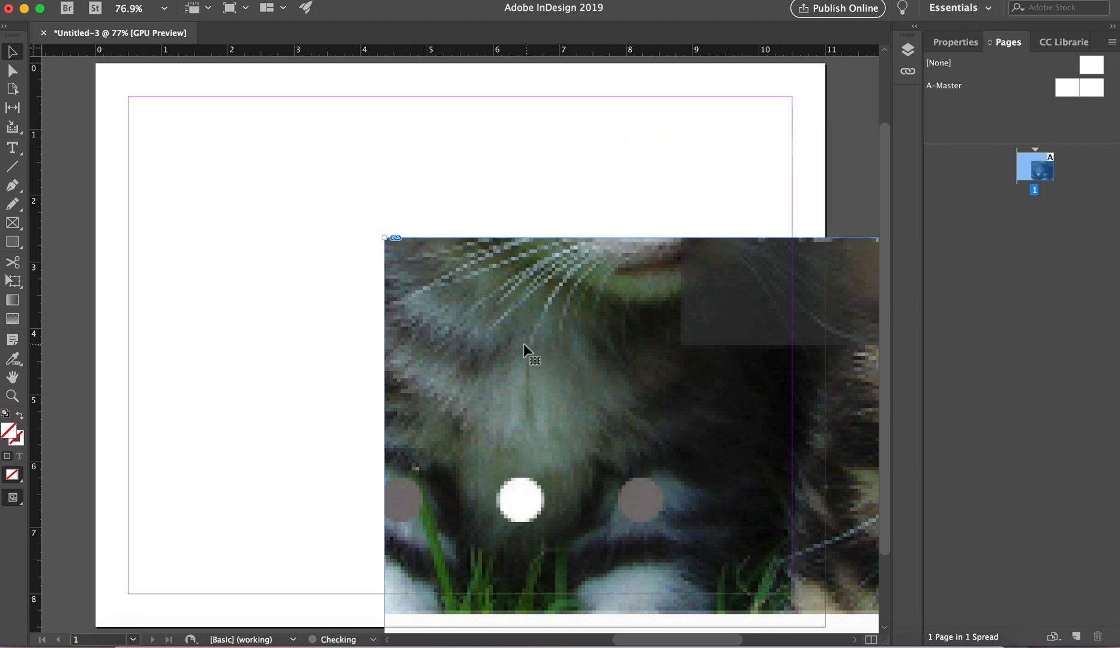
left_click_drag(529, 350, 222, 179)
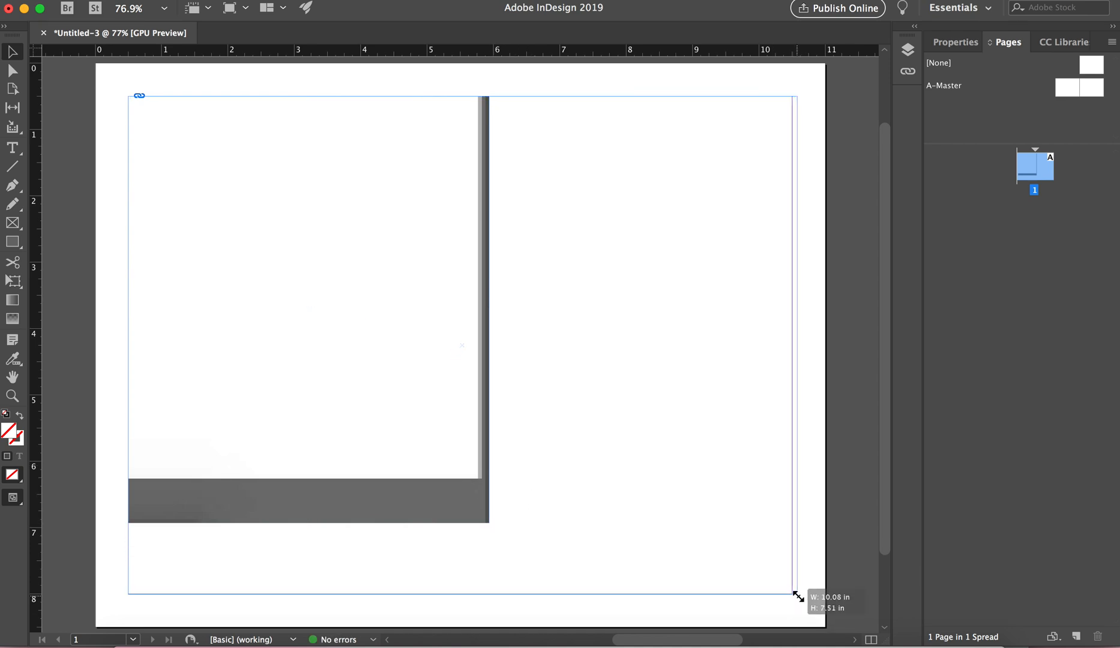
Step: Apply Fitting > Fit Content to Frame to the enlarged video frame
right_click(511, 330)
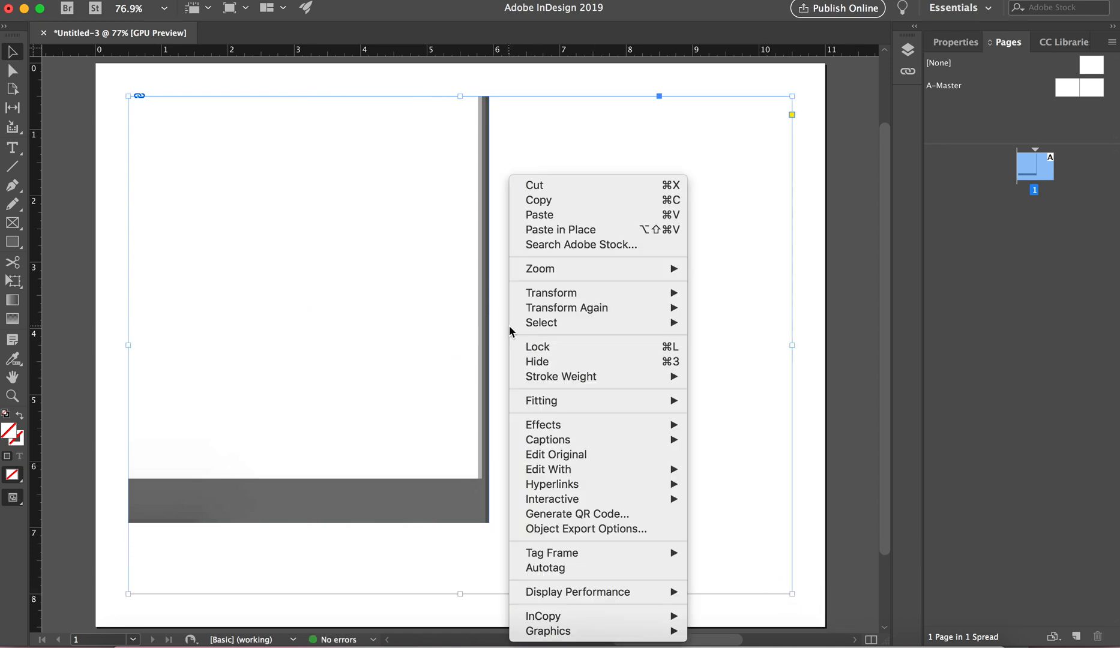
mouse_move(541, 400)
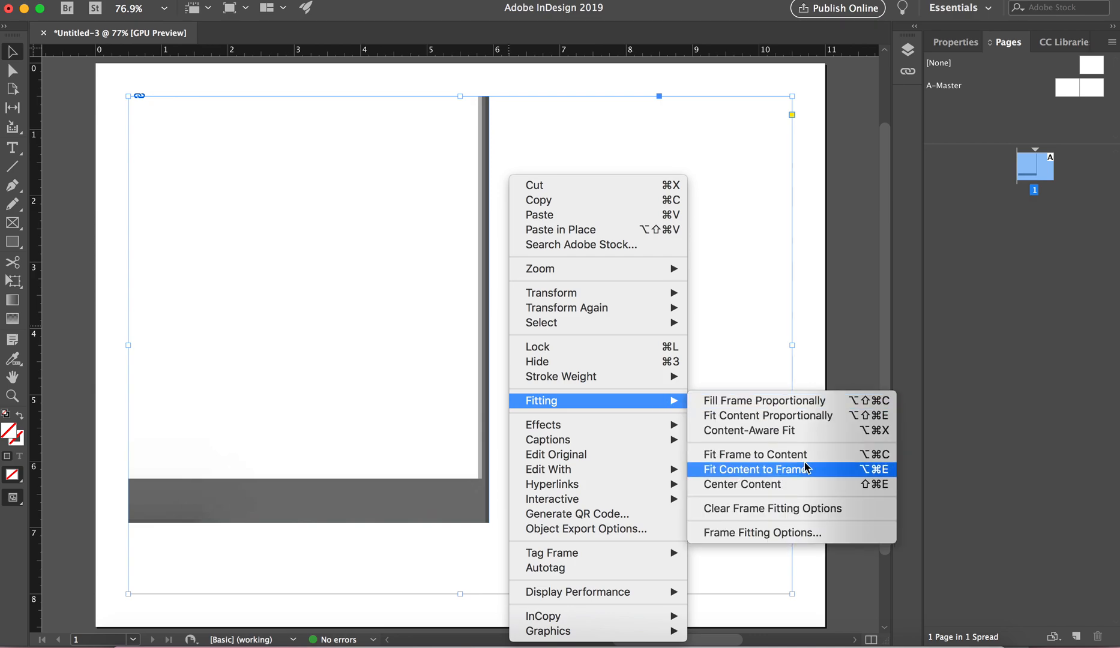
left_click(754, 469)
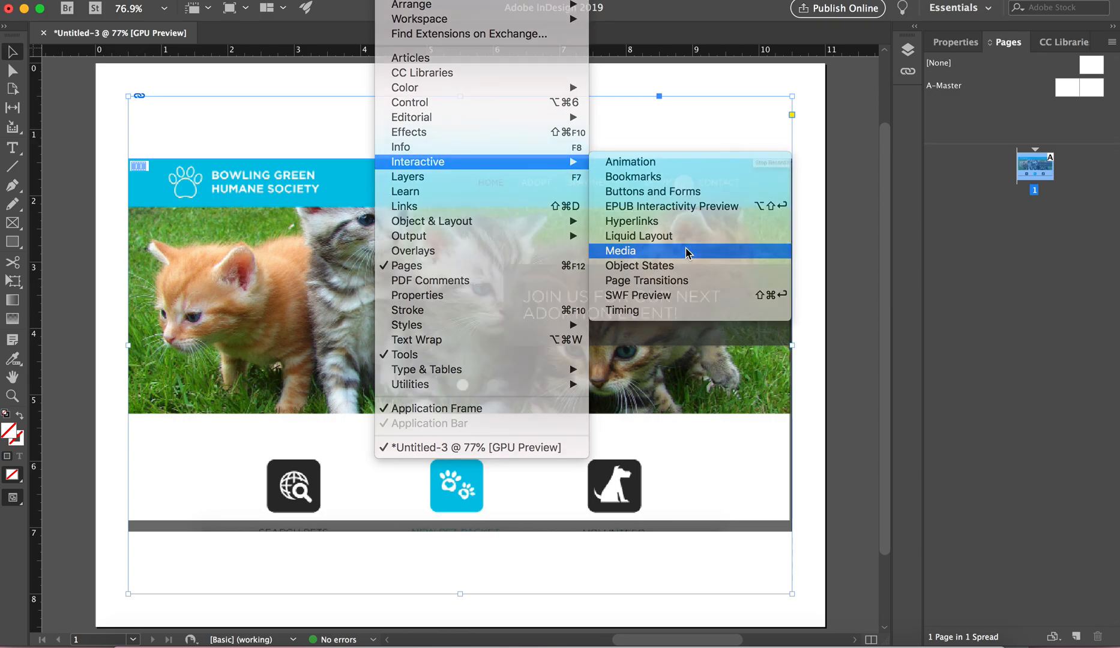
Step: In the Media panel, preview the video and enable Play on Page Load, leaving PDF Options unchanged
left_click(619, 250)
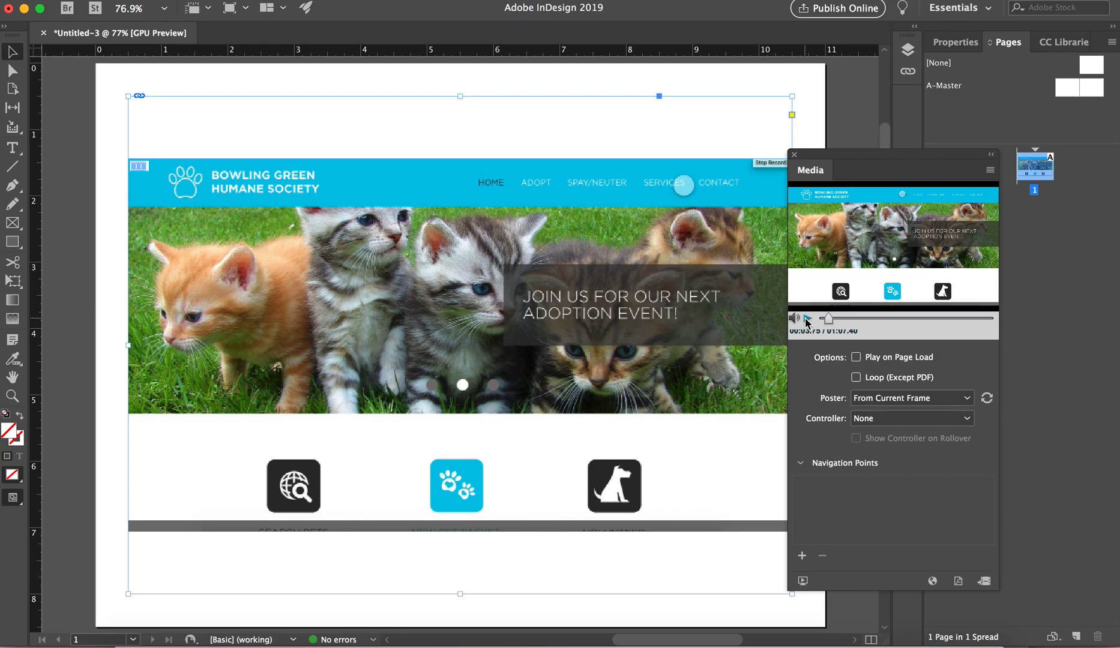
left_click(807, 318)
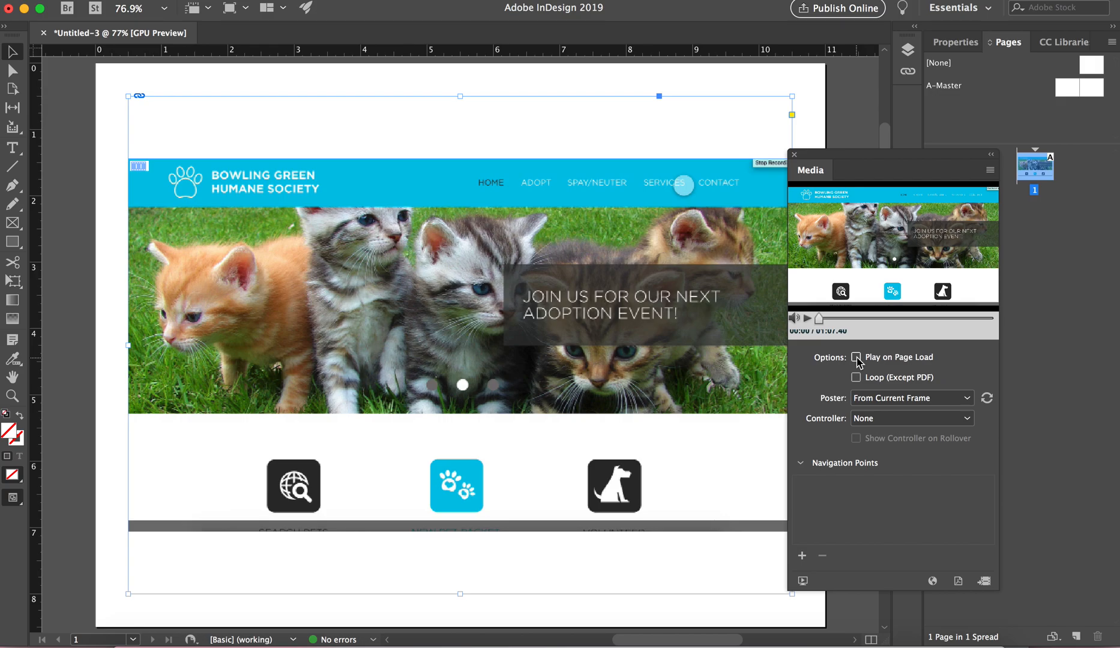
left_click(856, 357)
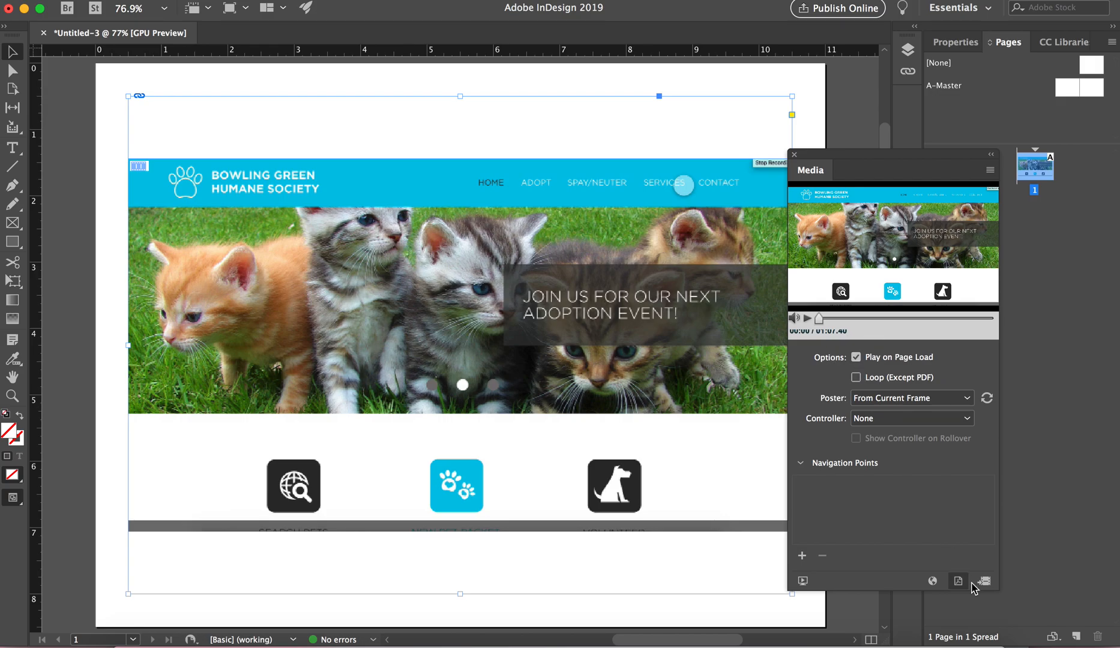
mouse_move(960, 591)
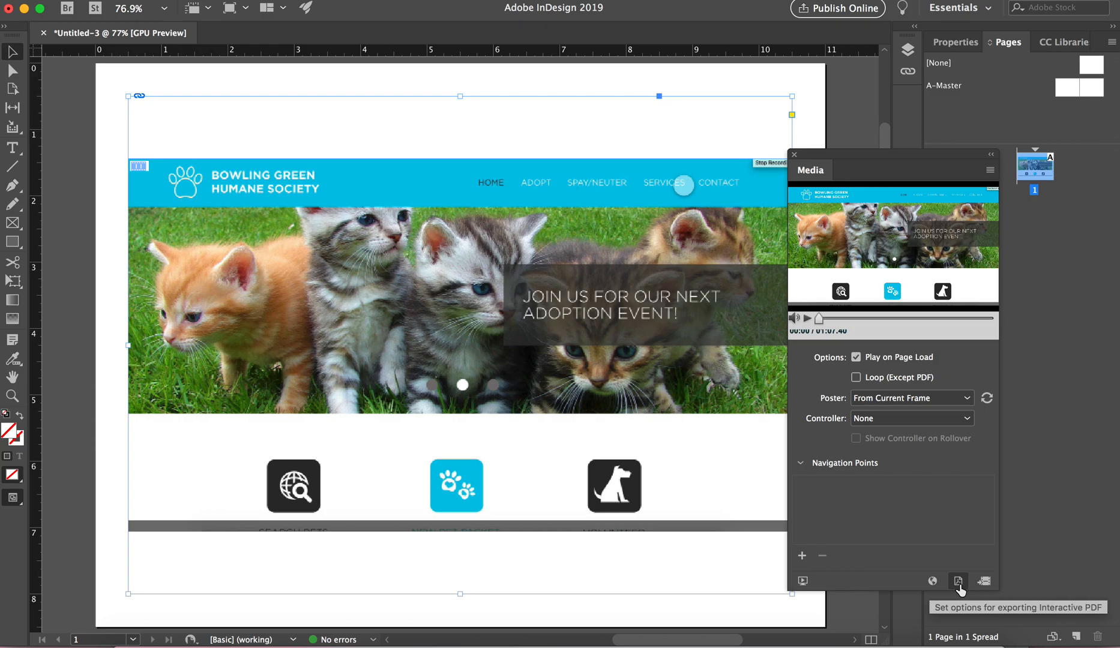
left_click(959, 580)
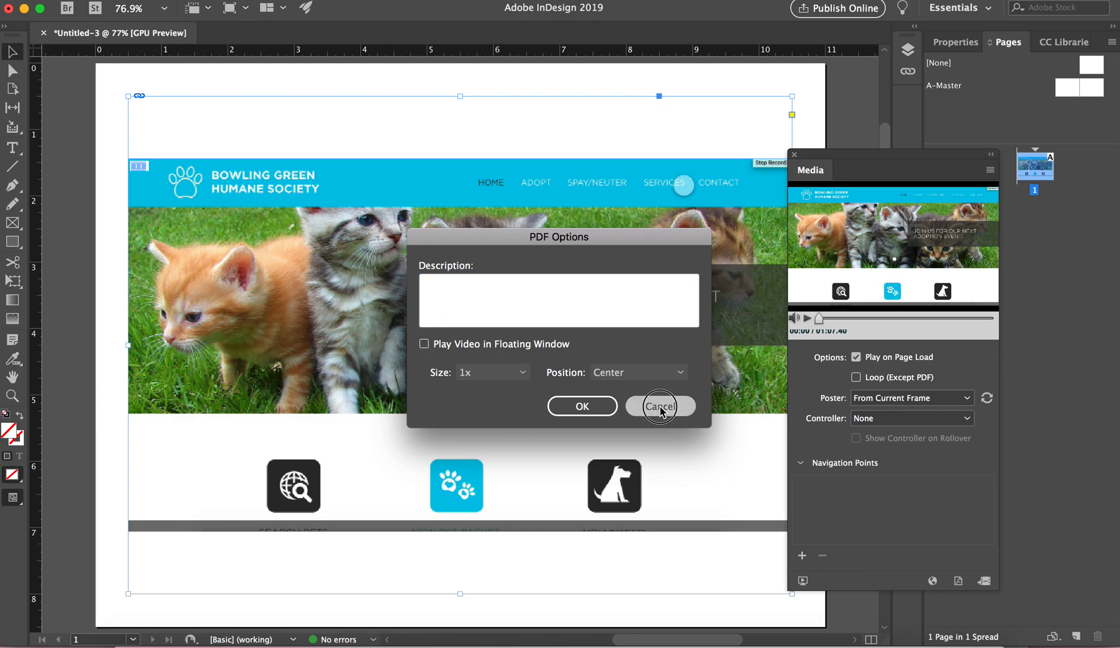
left_click(658, 406)
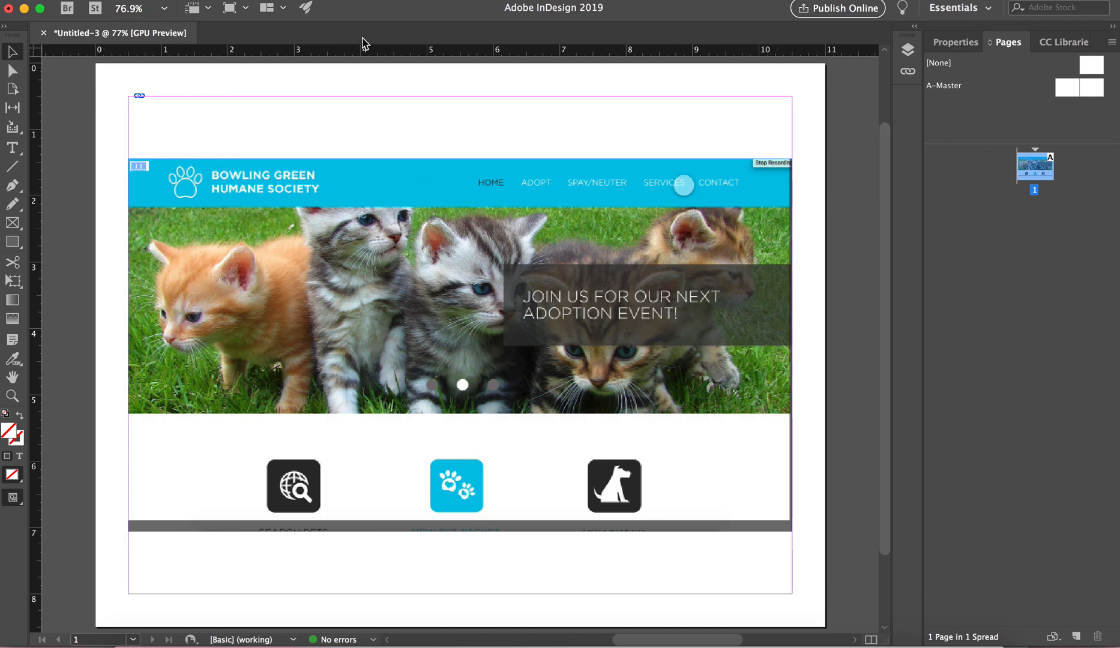
mouse_move(210, 98)
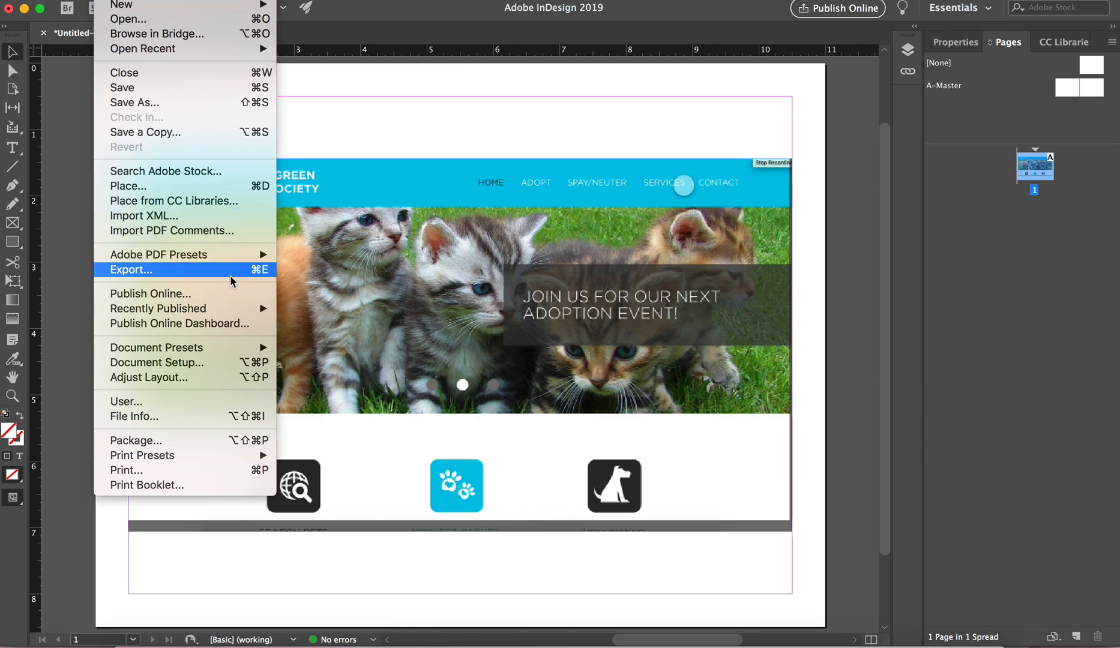
Step: Export as Adobe PDF (Interactive) named videotest with Open in Full Screen Mode unchecked
left_click(131, 270)
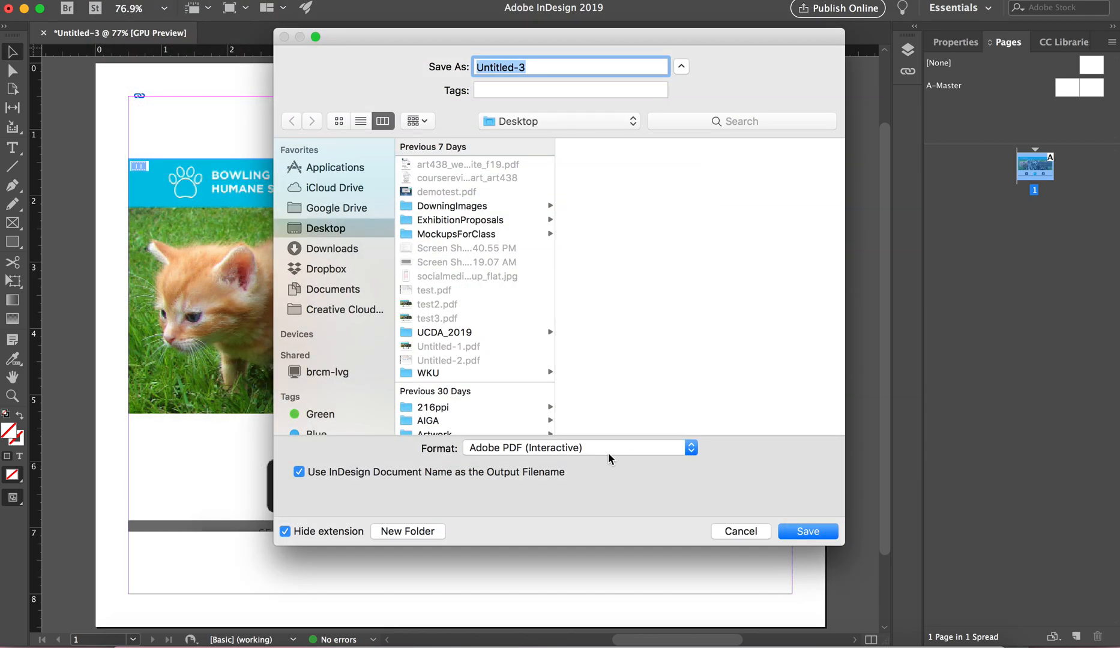
left_click(689, 448)
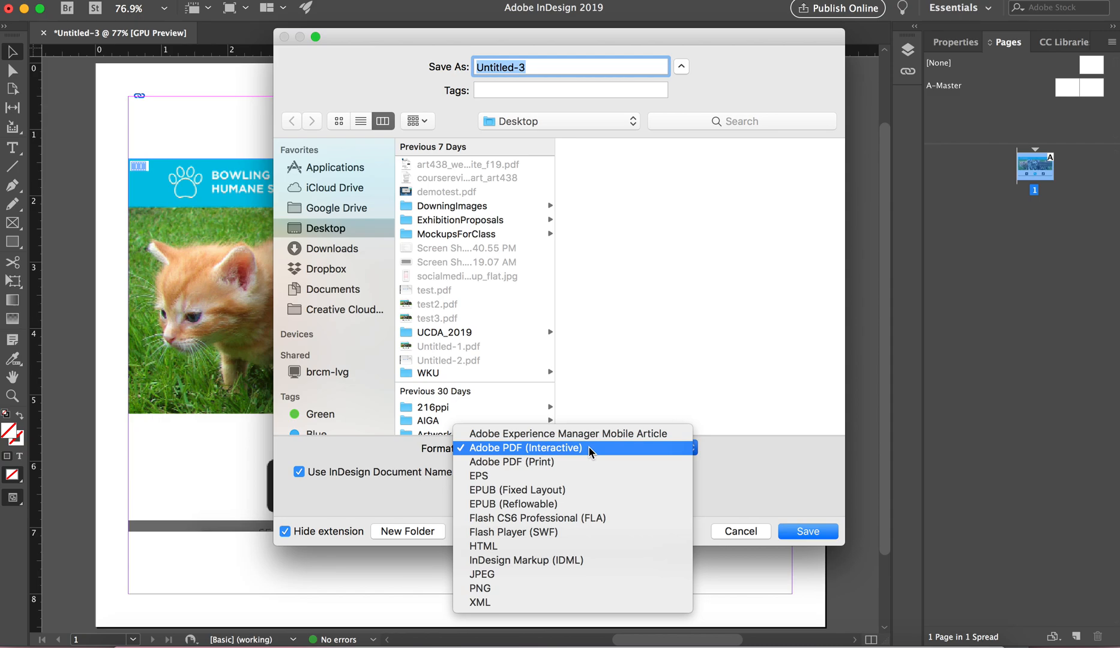
left_click(526, 448)
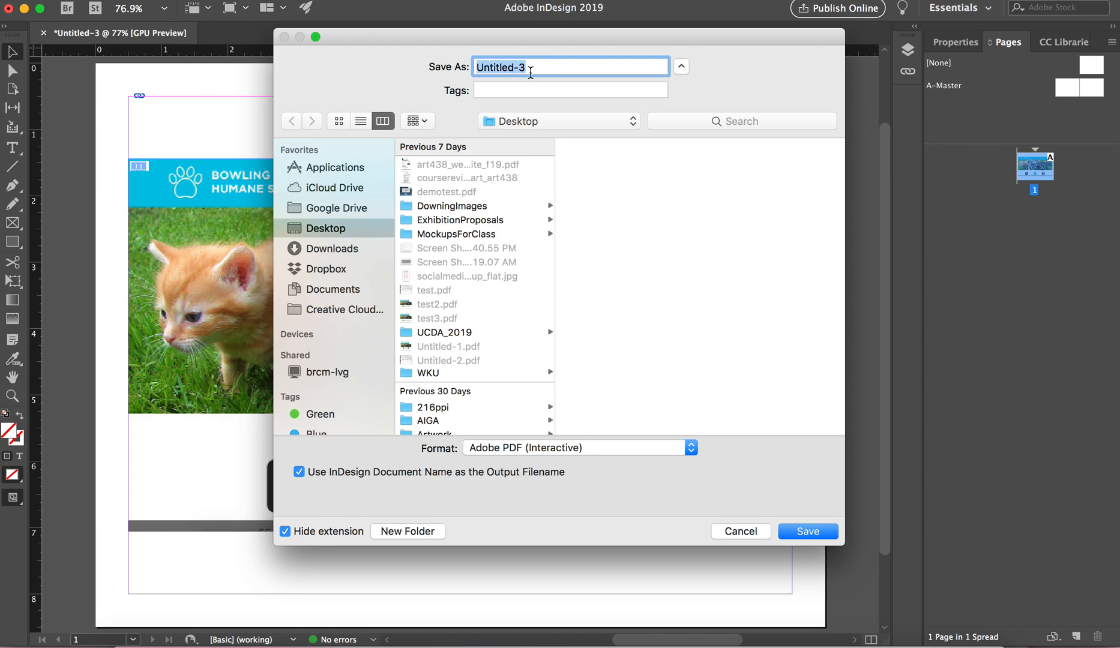
type("videotest")
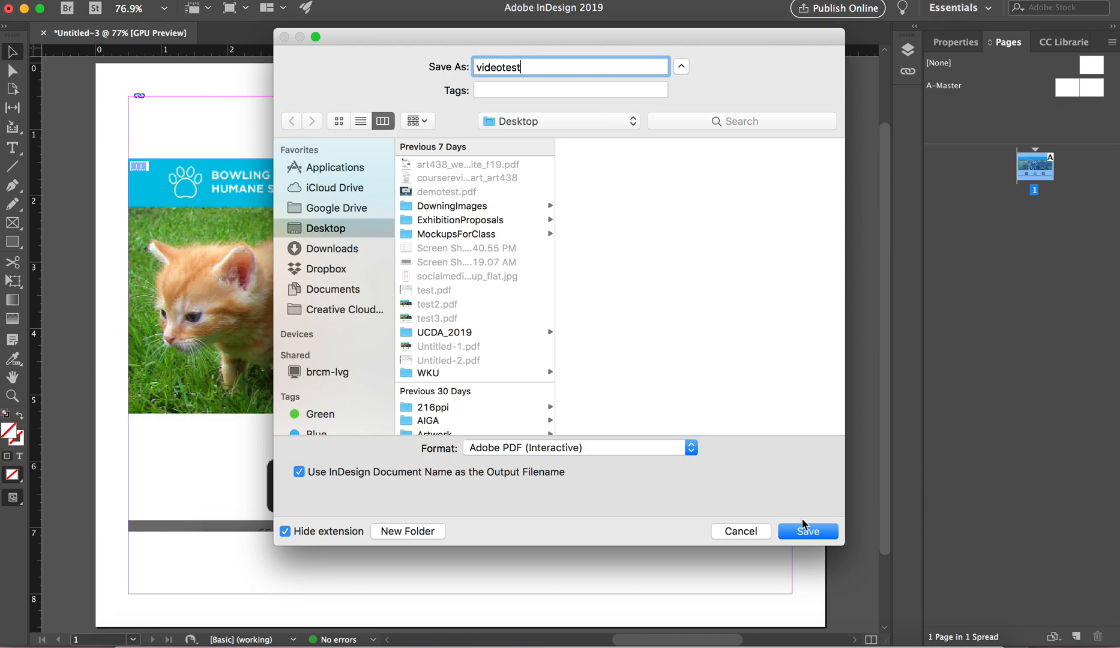
left_click(808, 531)
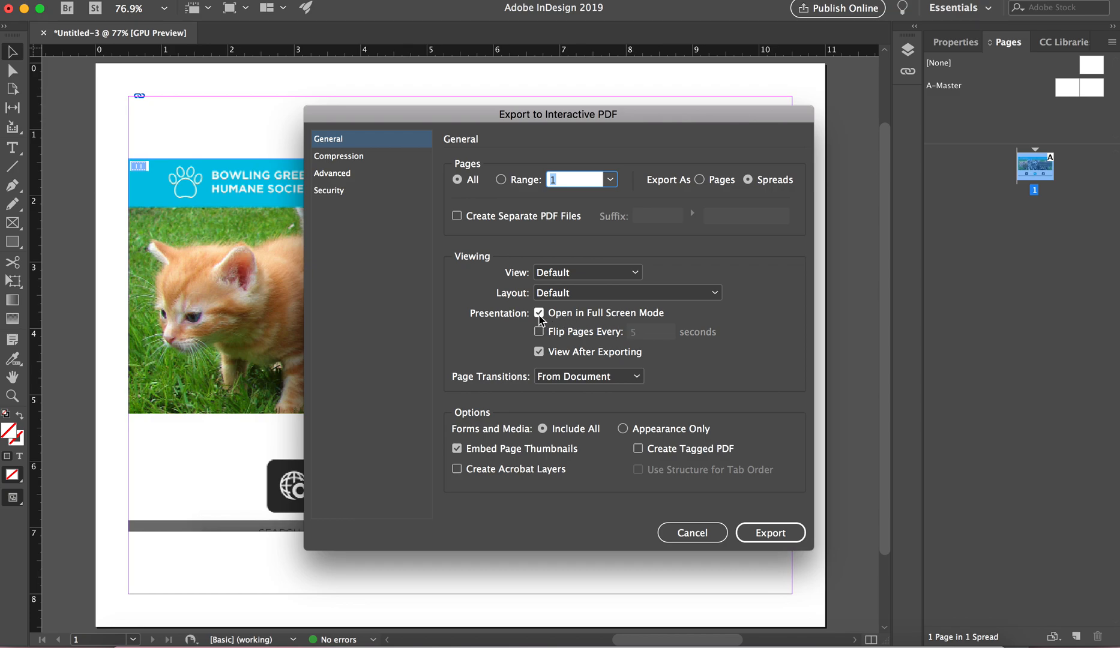
left_click(538, 313)
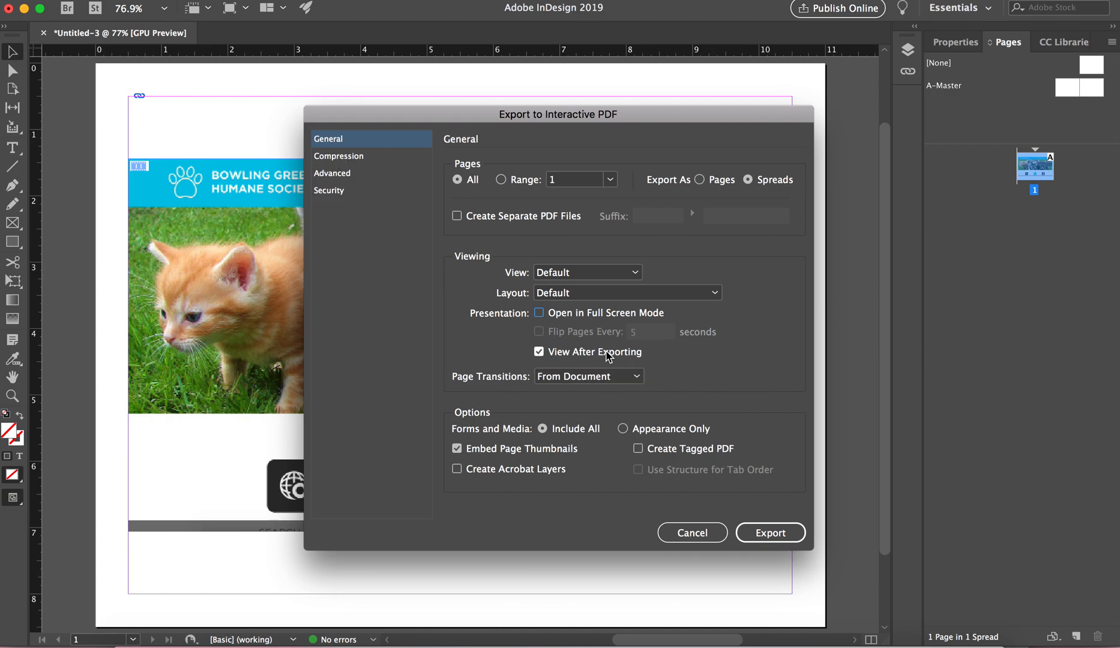
left_click(770, 532)
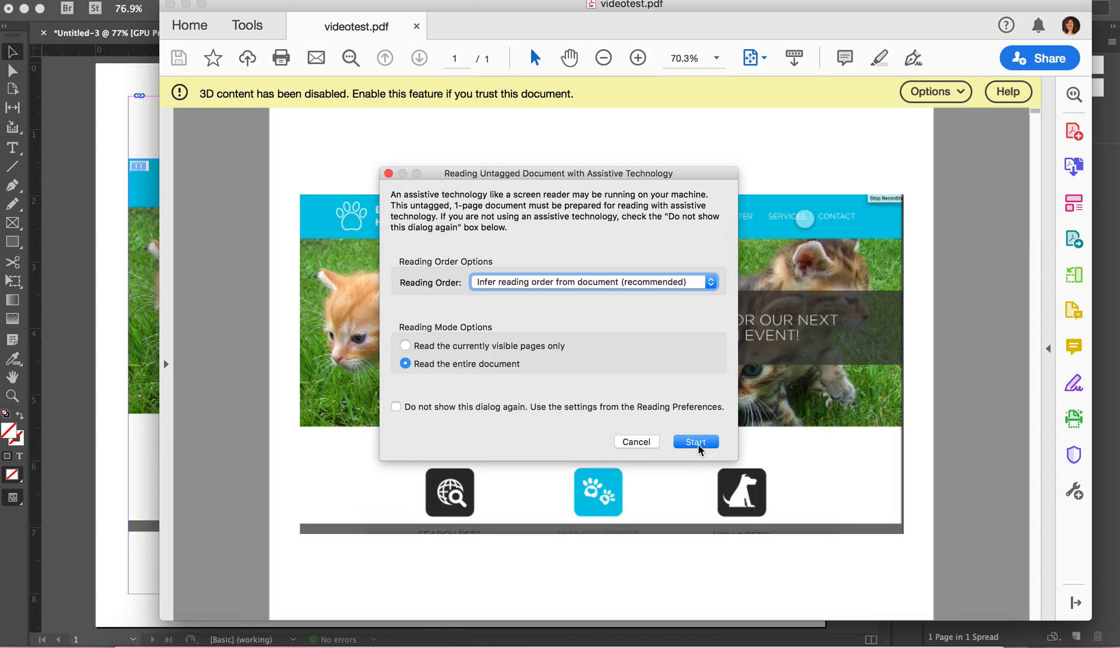
Step: Always trust videotest.pdf to enable media, then reopen it and dismiss the reading prompt
left_click(694, 441)
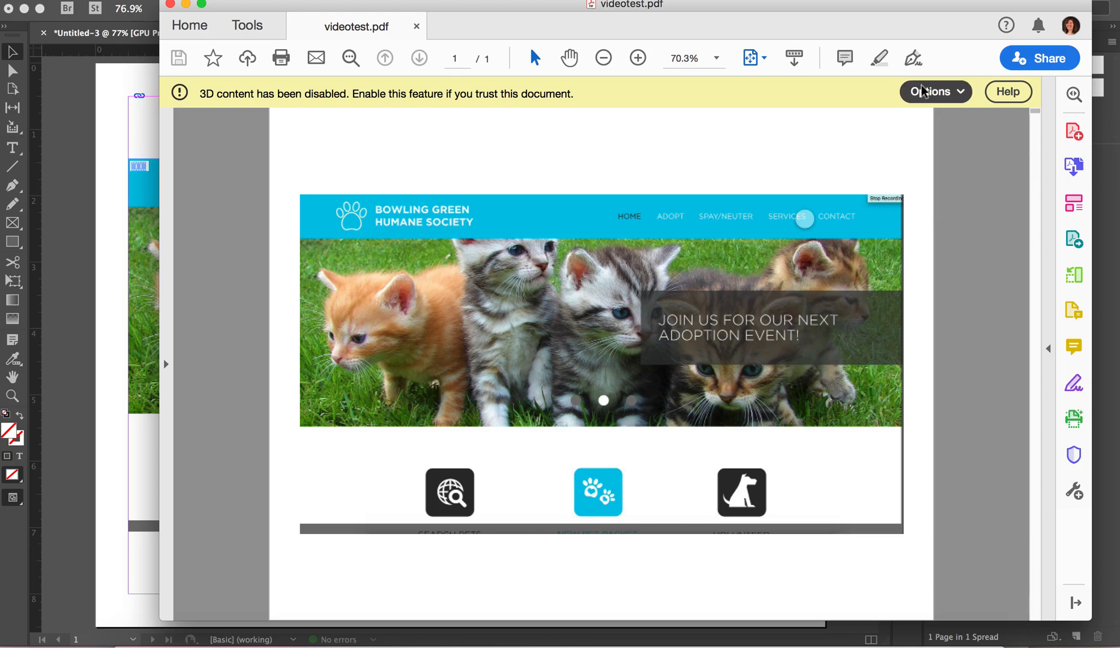
left_click(935, 91)
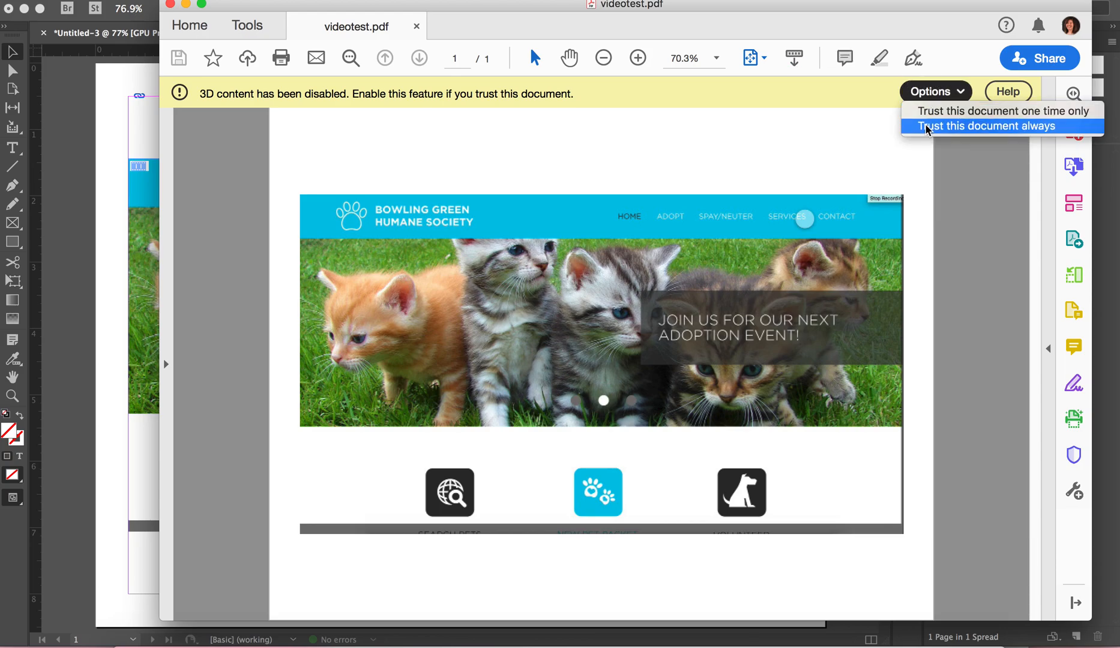
left_click(988, 125)
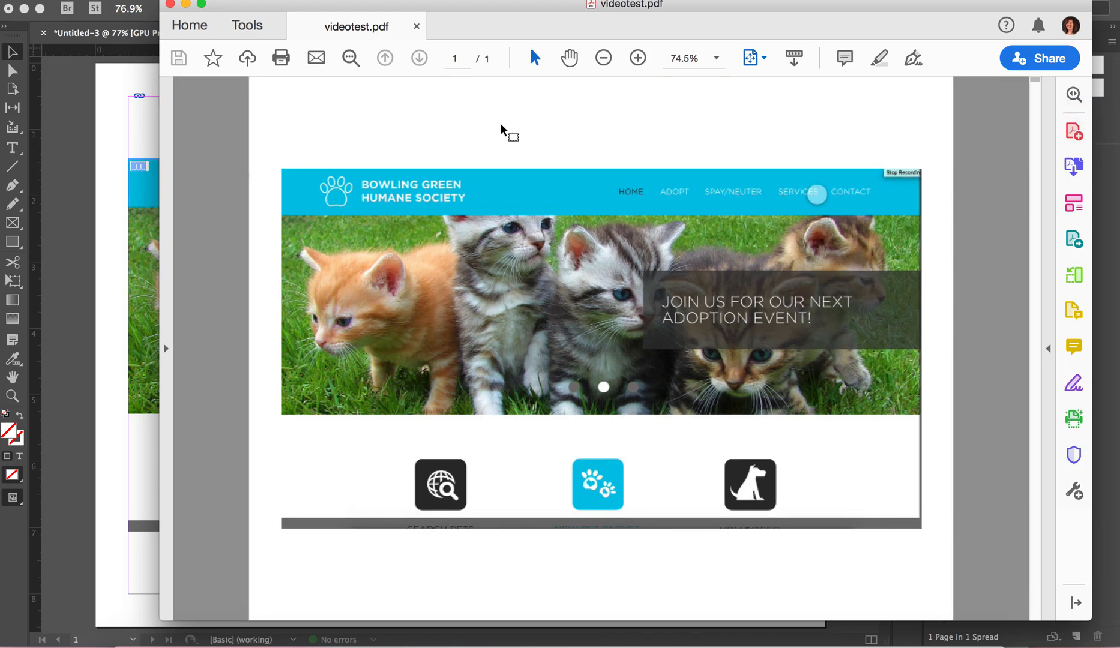
mouse_move(217, 236)
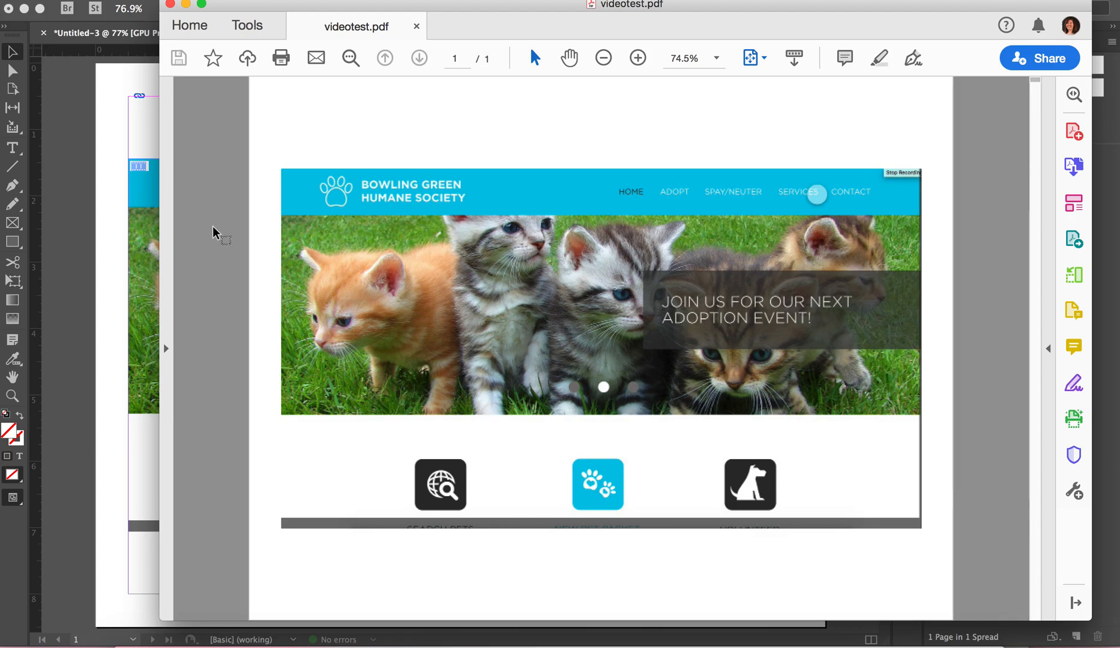
mouse_move(347, 278)
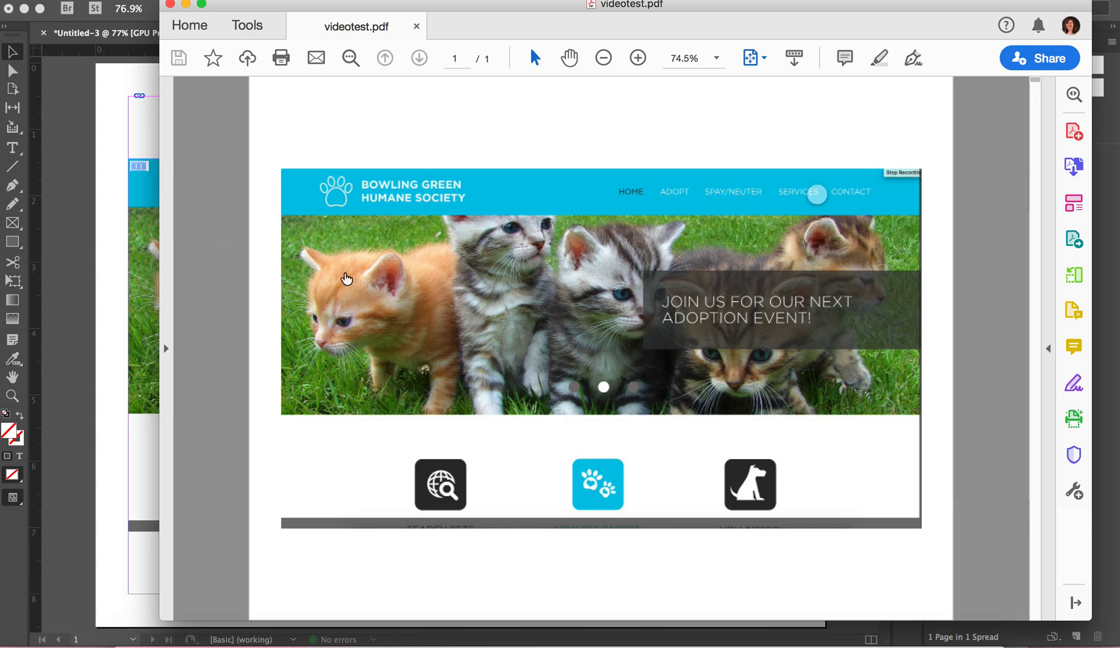
mouse_move(215, 194)
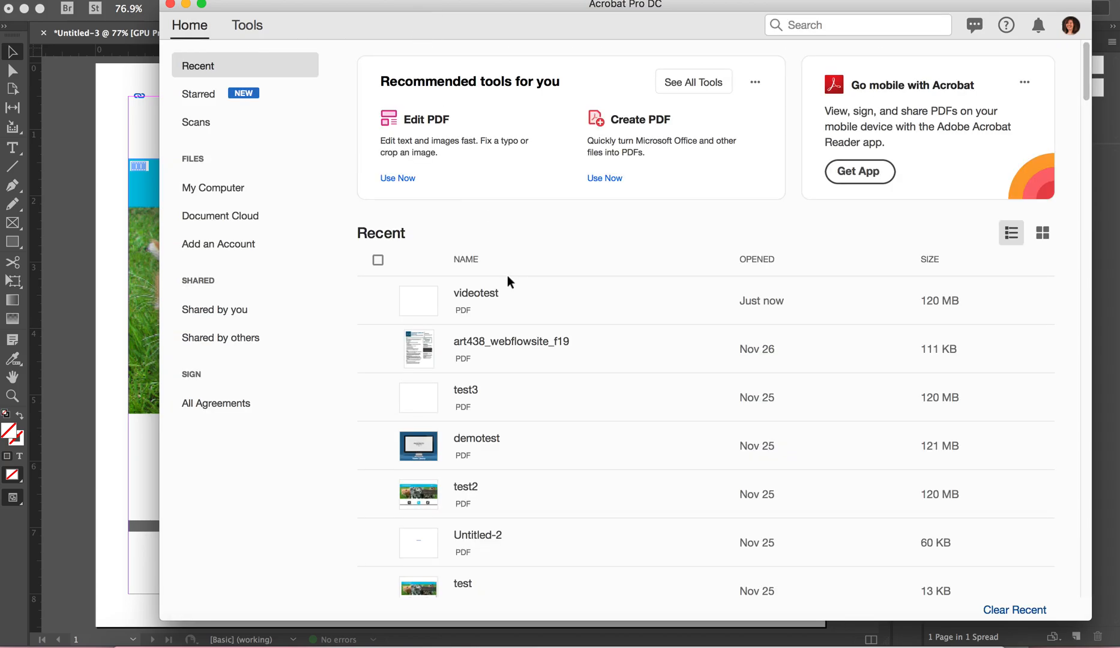
double_click(475, 301)
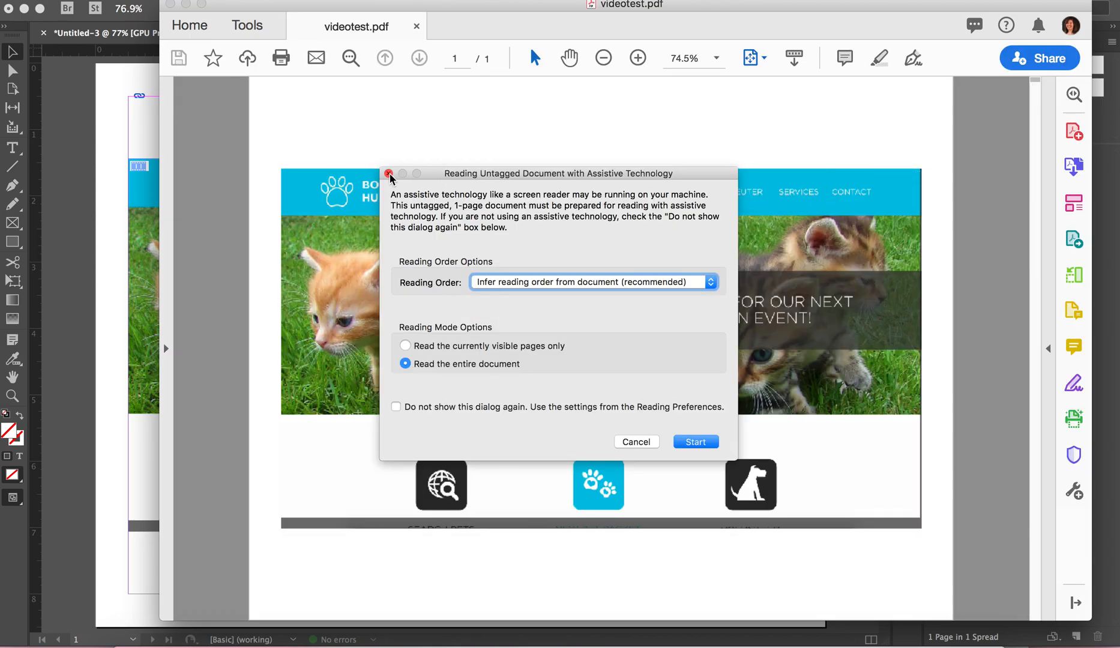
left_click(389, 173)
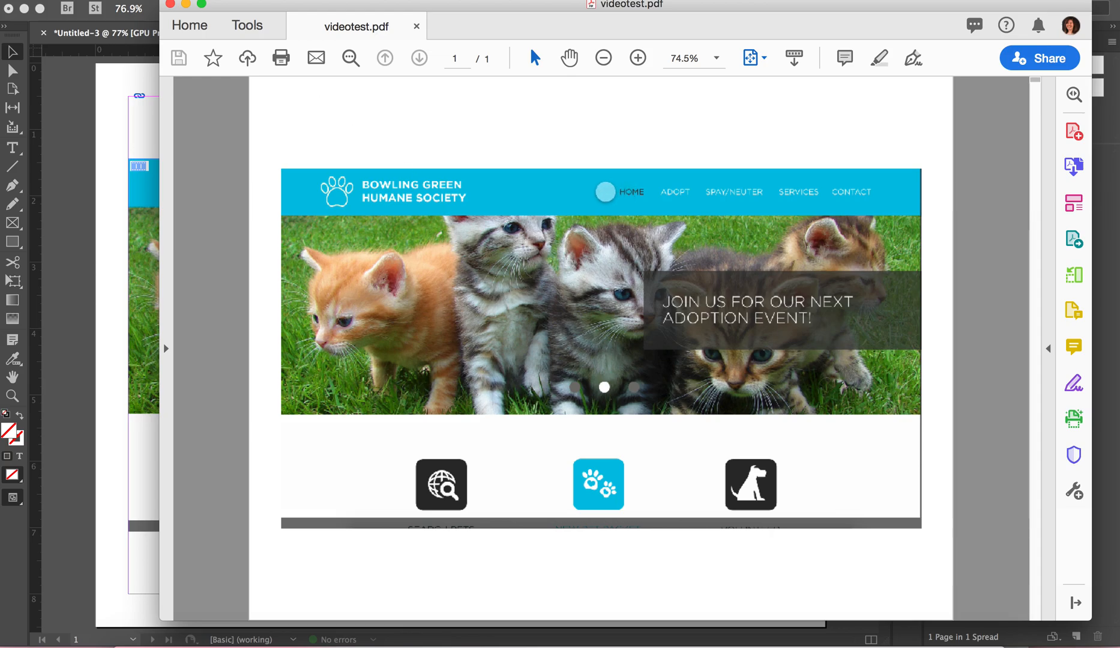
mouse_move(260, 178)
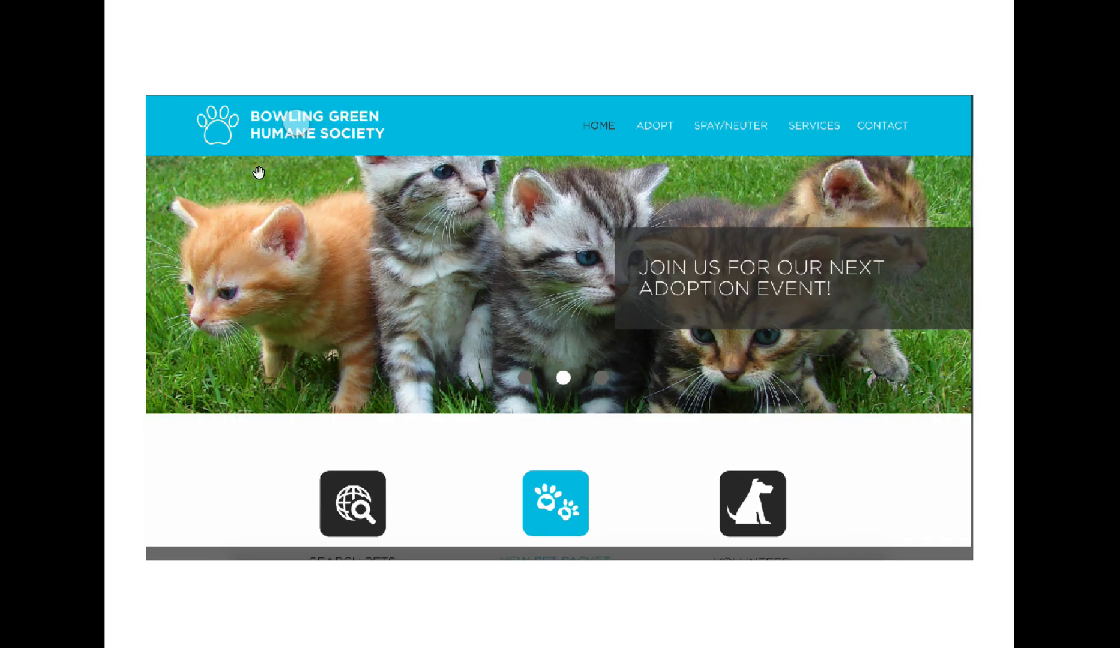
Step: Scroll through the playing humane society demo from the kitten banner to the footer
scroll("down", 3)
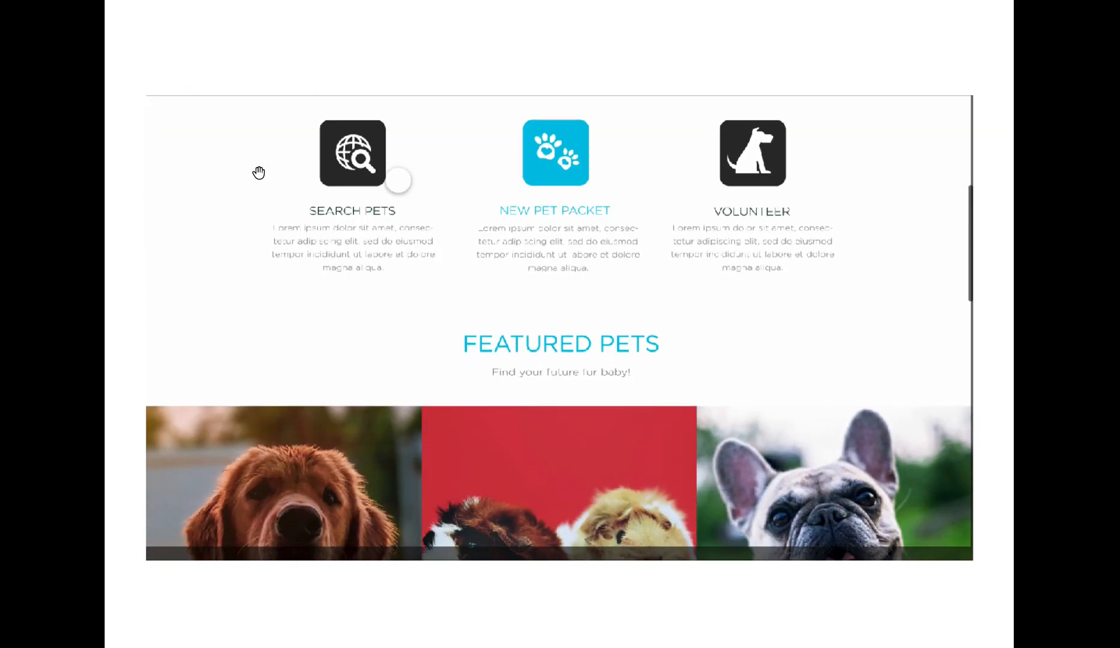
scroll("down", 3)
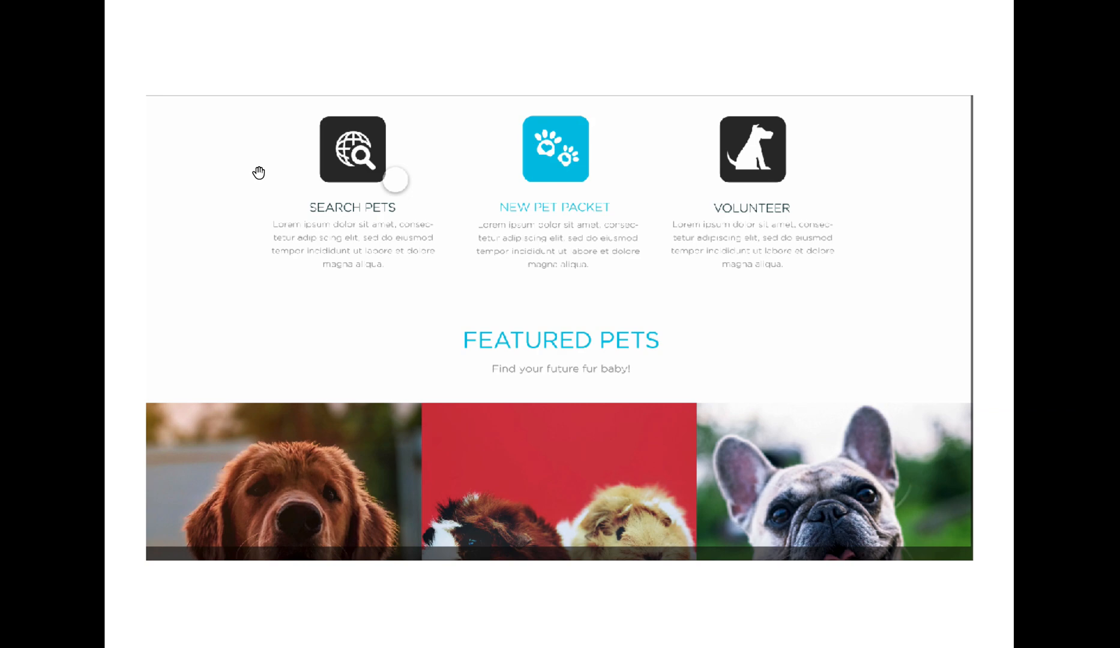
scroll("down", 3)
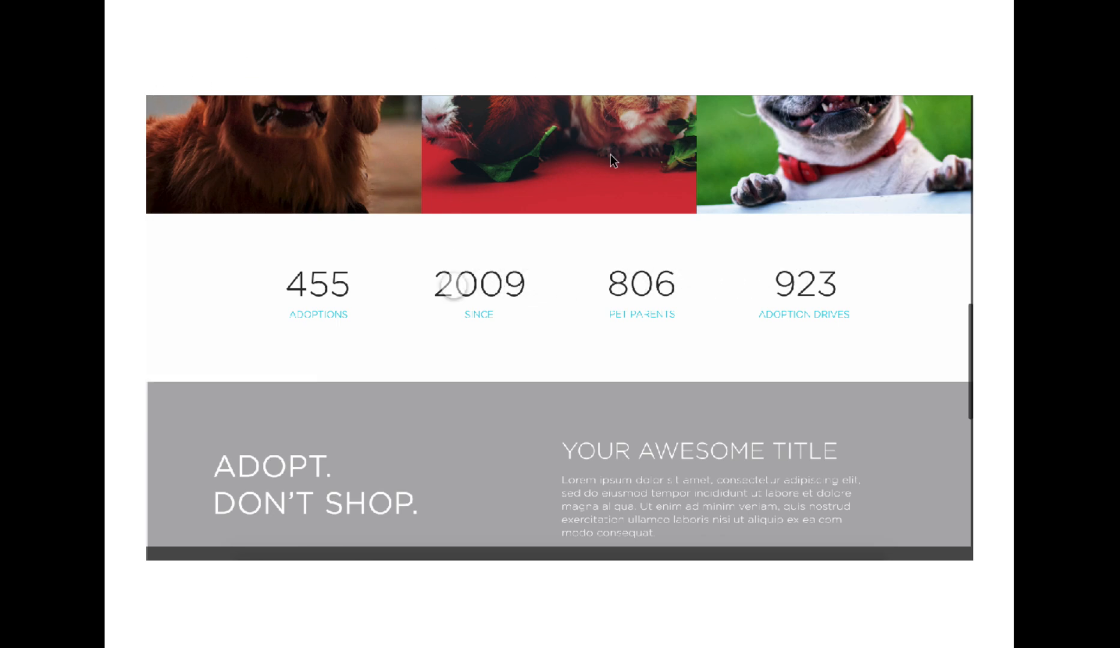
scroll("down", 3)
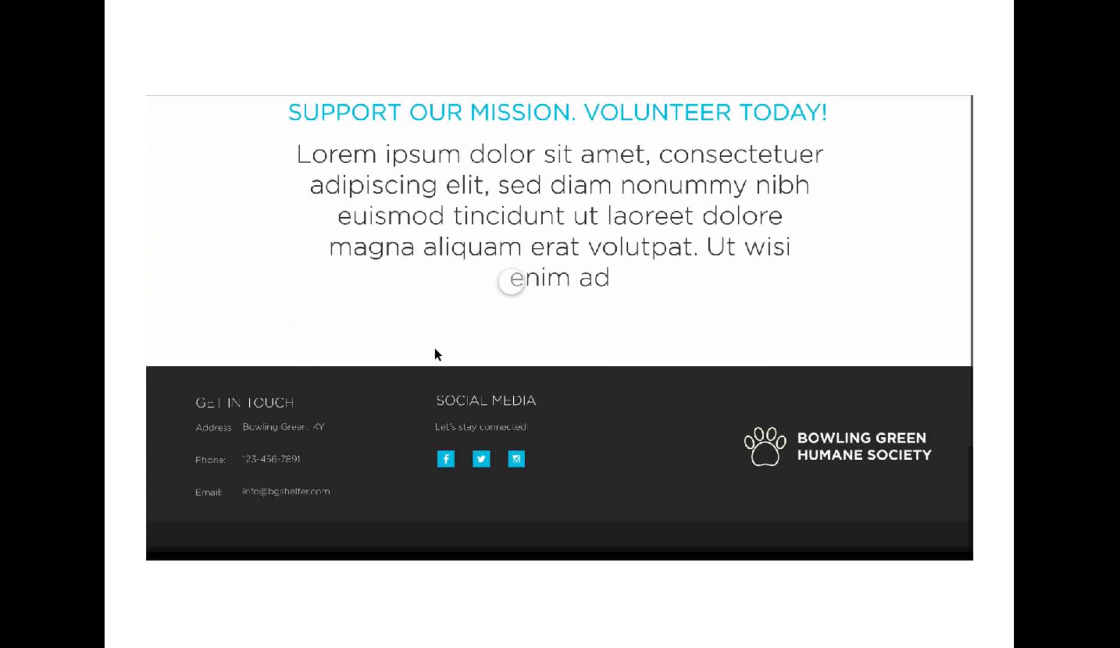
scroll("down", 3)
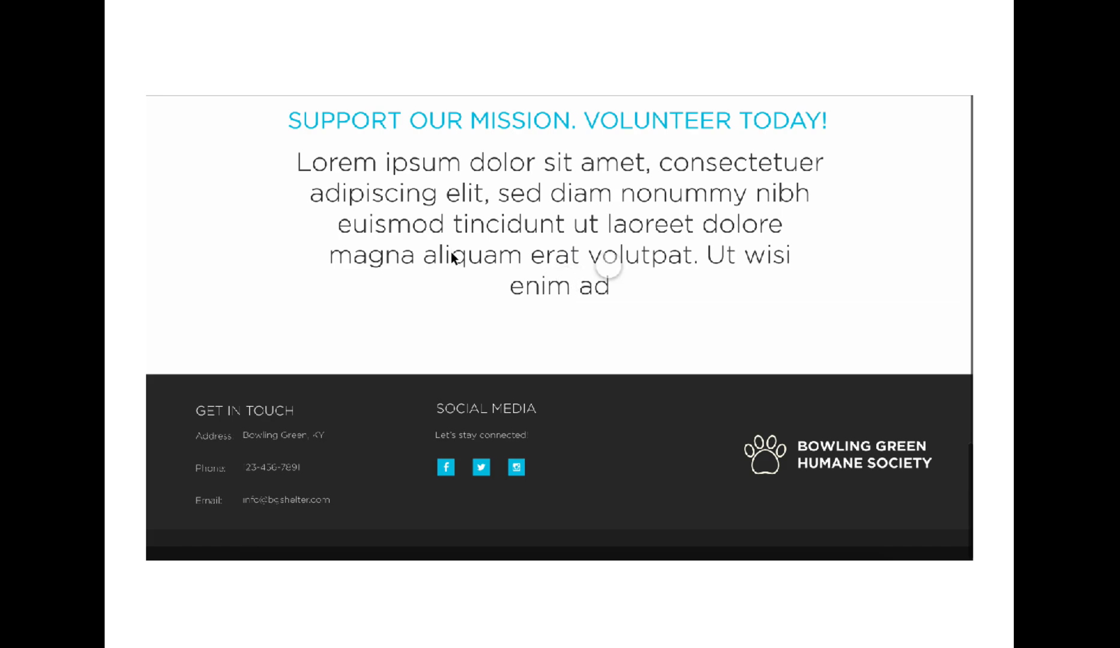
scroll("up", 3)
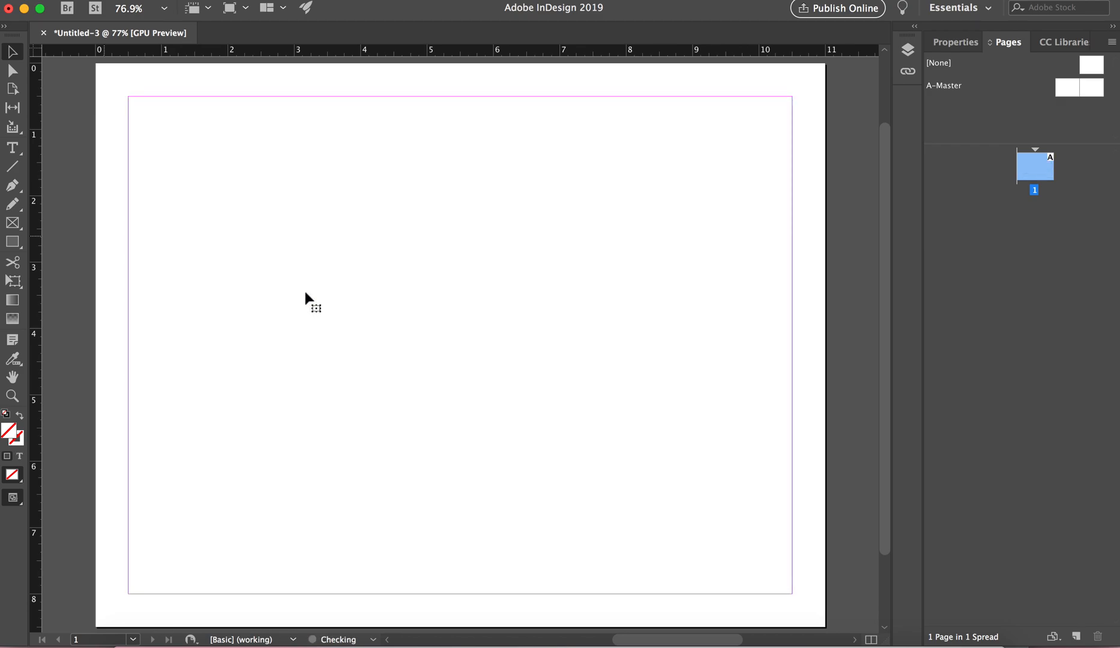
mouse_move(350, 233)
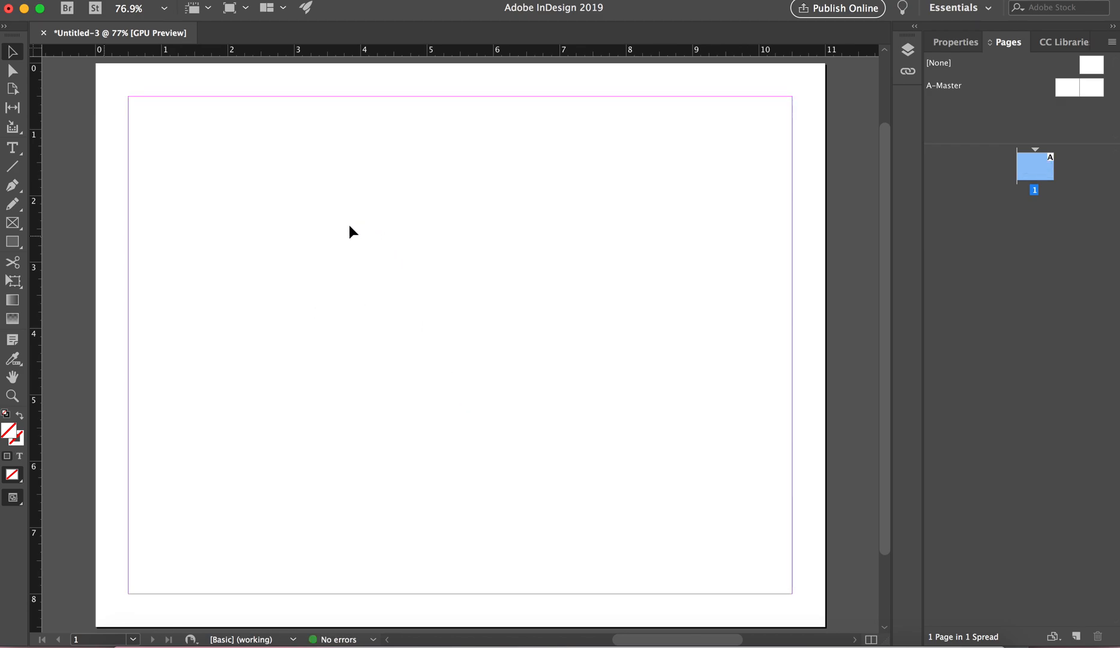
Step: Draw a rectangle frame across the top of the page margins
left_click(13, 147)
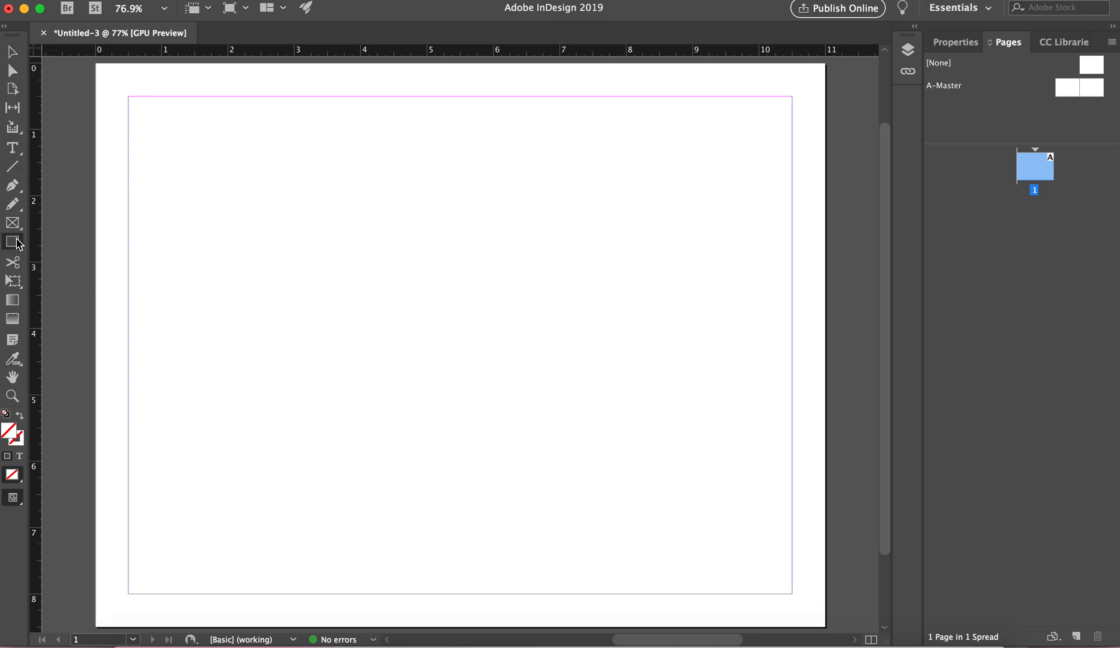
left_click_drag(129, 96, 512, 340)
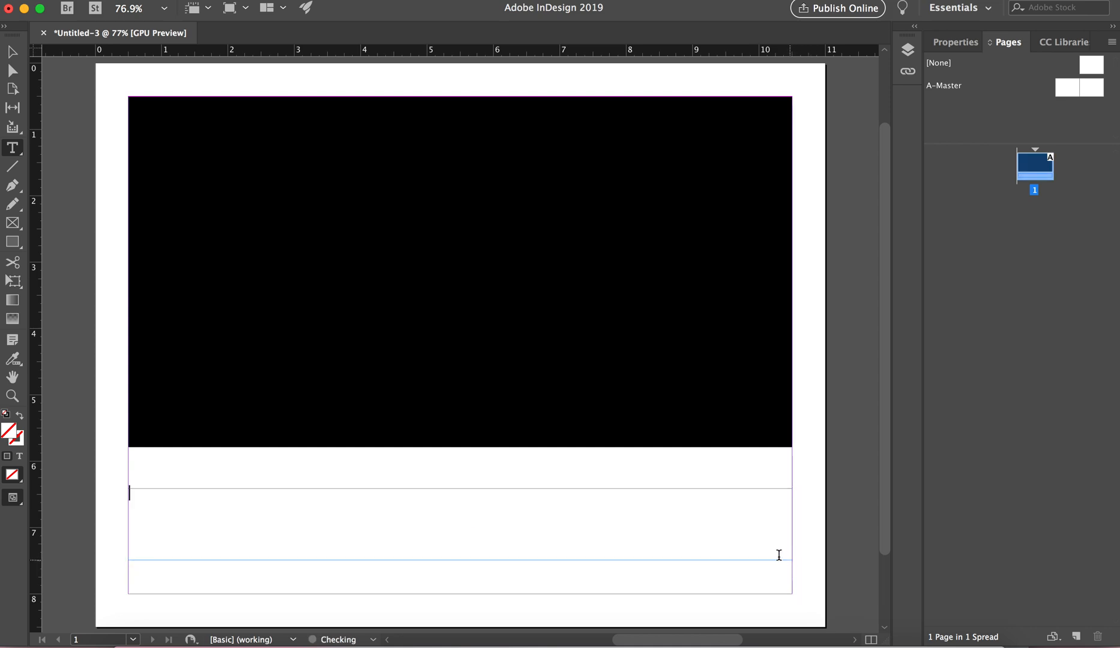
Step: Type 'View Demo' into the text frame and centre-align it
type("View Demo")
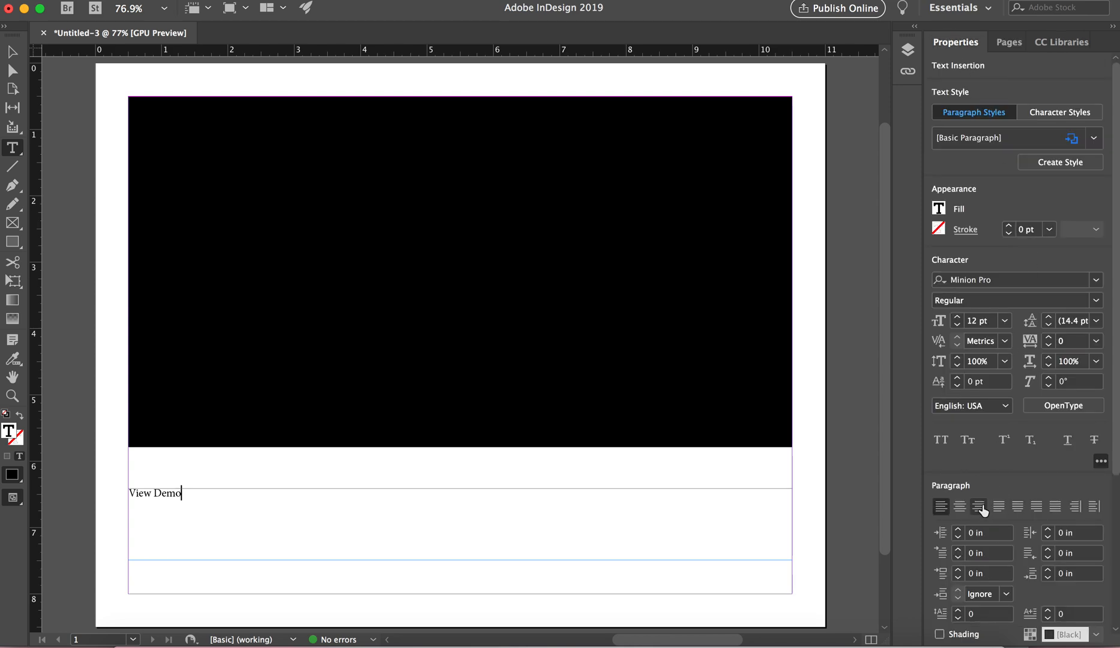
left_click(961, 507)
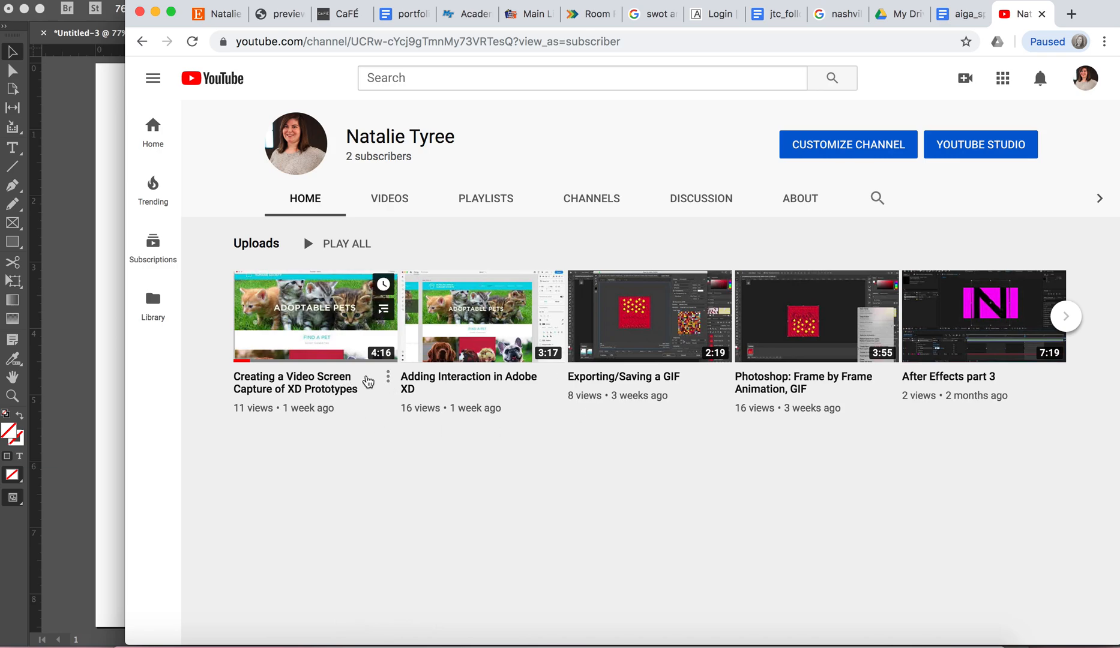
Step: Open the 'Creating a Video Screen Capture of XD Prototypes' video and copy its youtu.be link
left_click(314, 316)
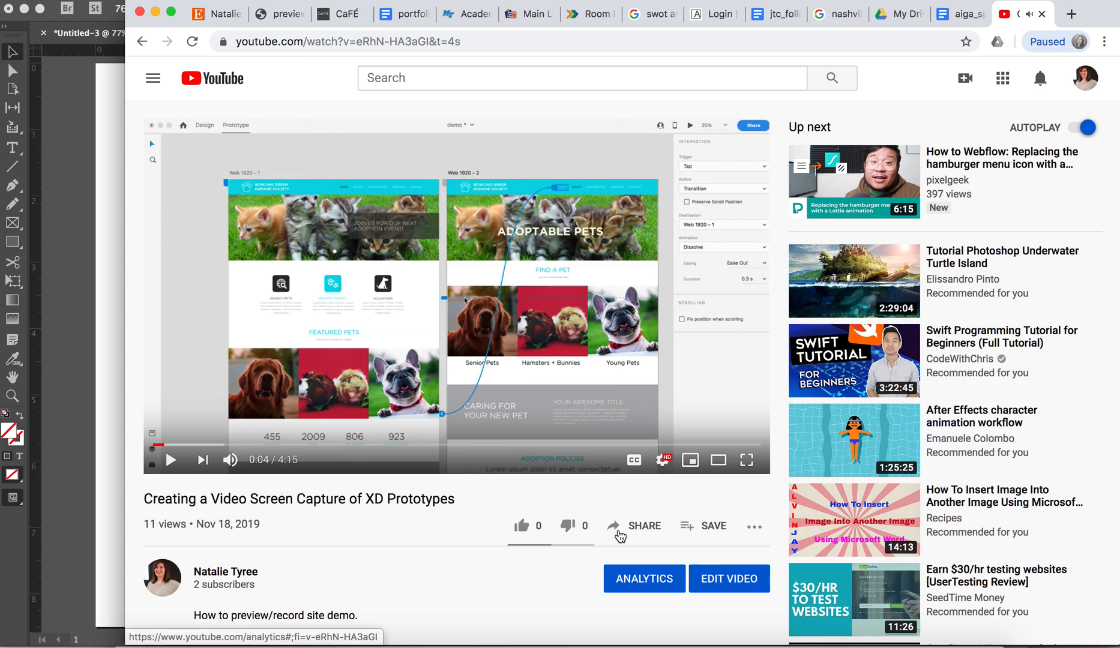
left_click(642, 527)
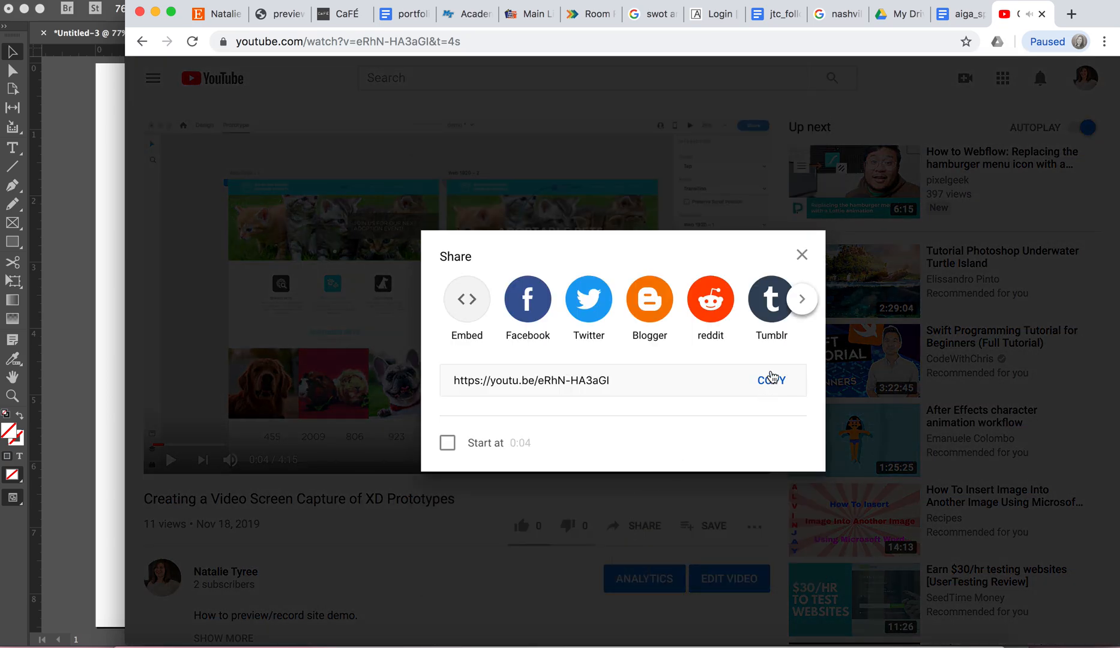
left_click(770, 380)
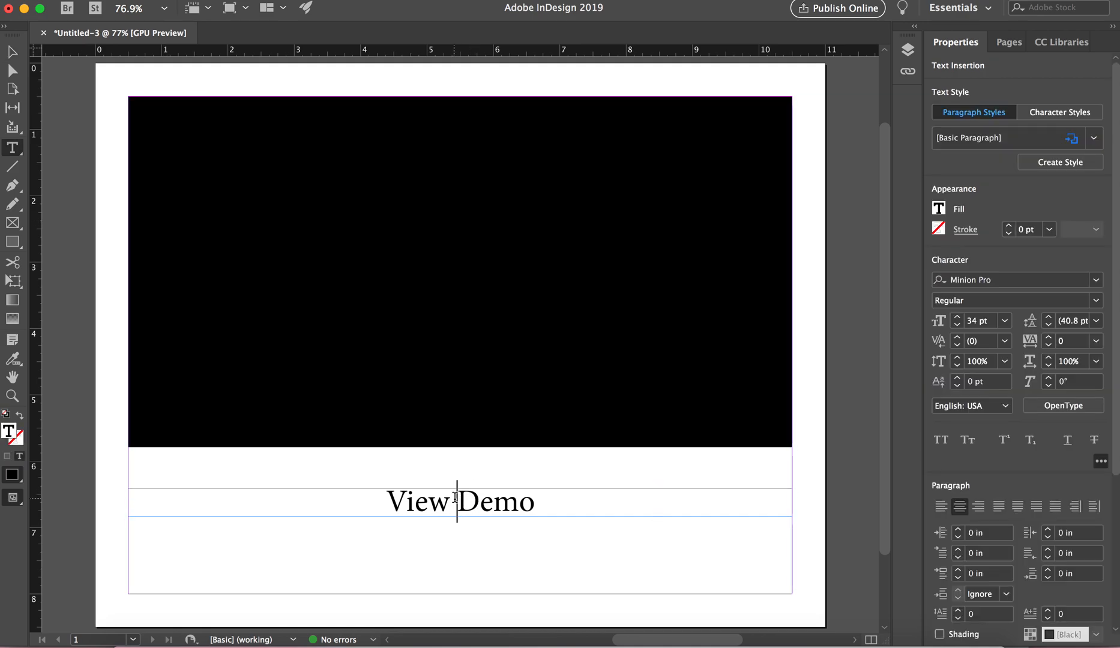
triple_click(459, 501)
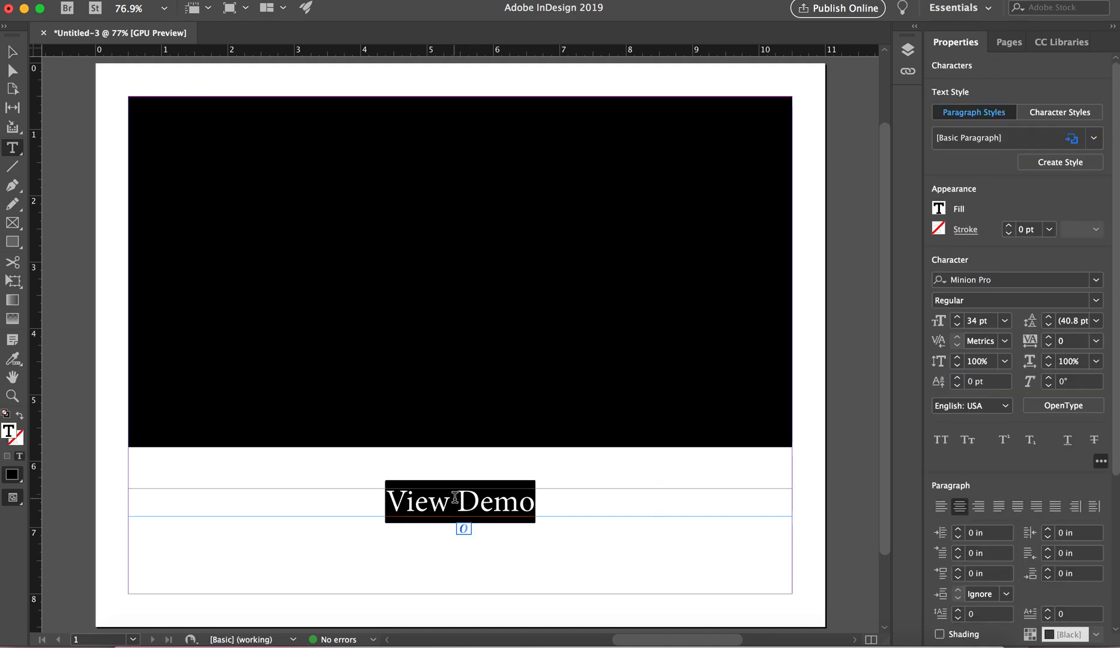
right_click(460, 501)
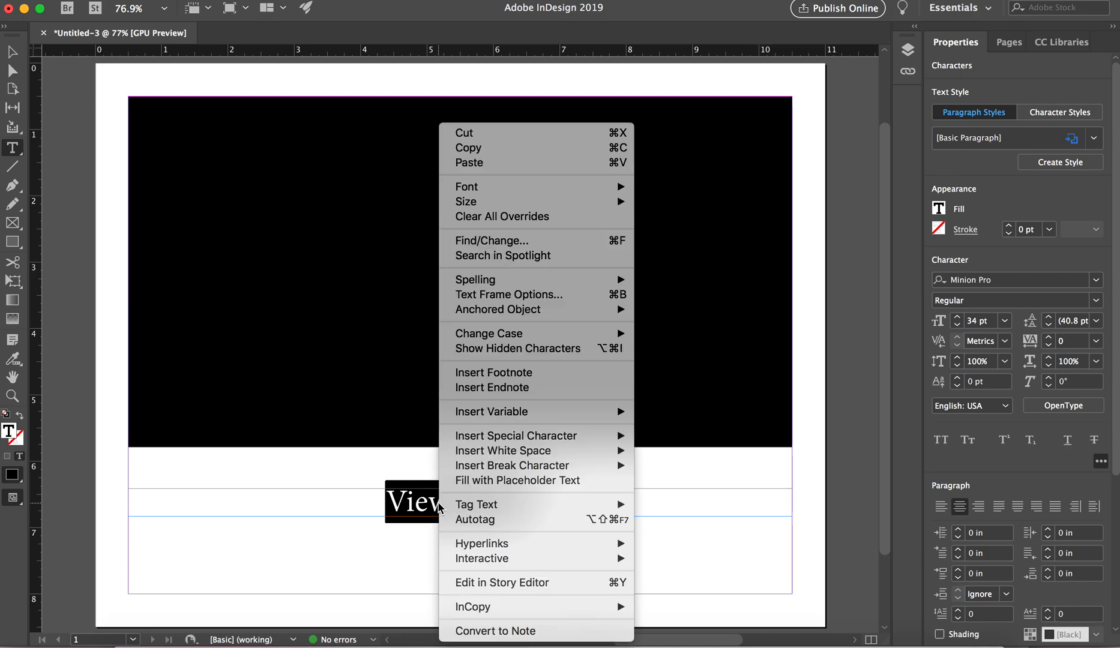
mouse_move(481, 559)
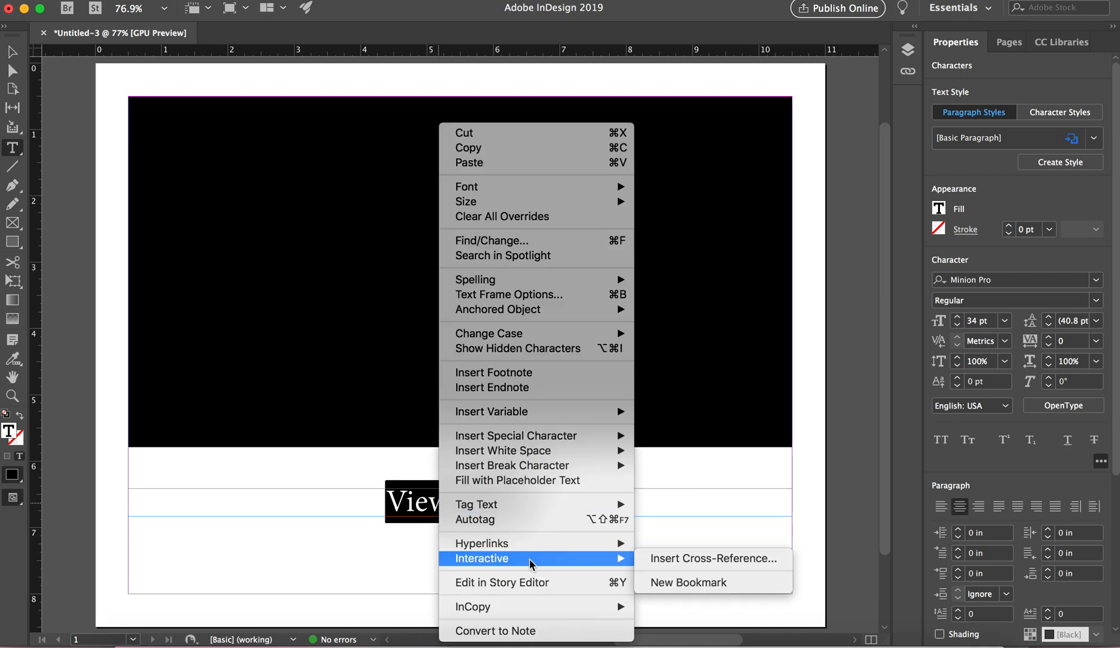
mouse_move(480, 543)
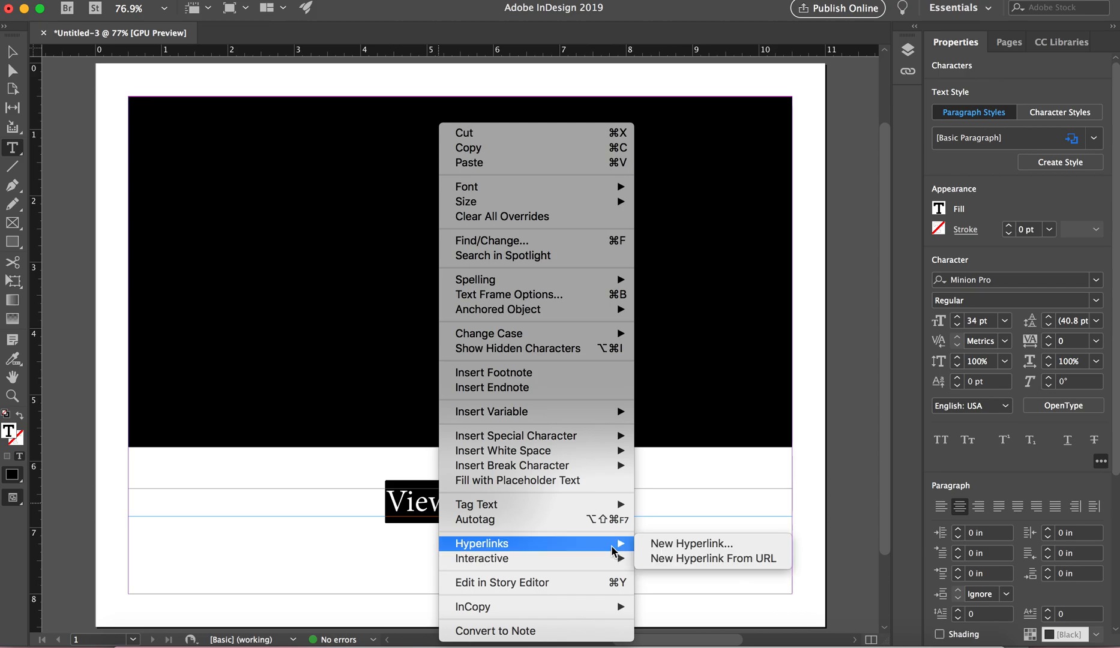
left_click(689, 544)
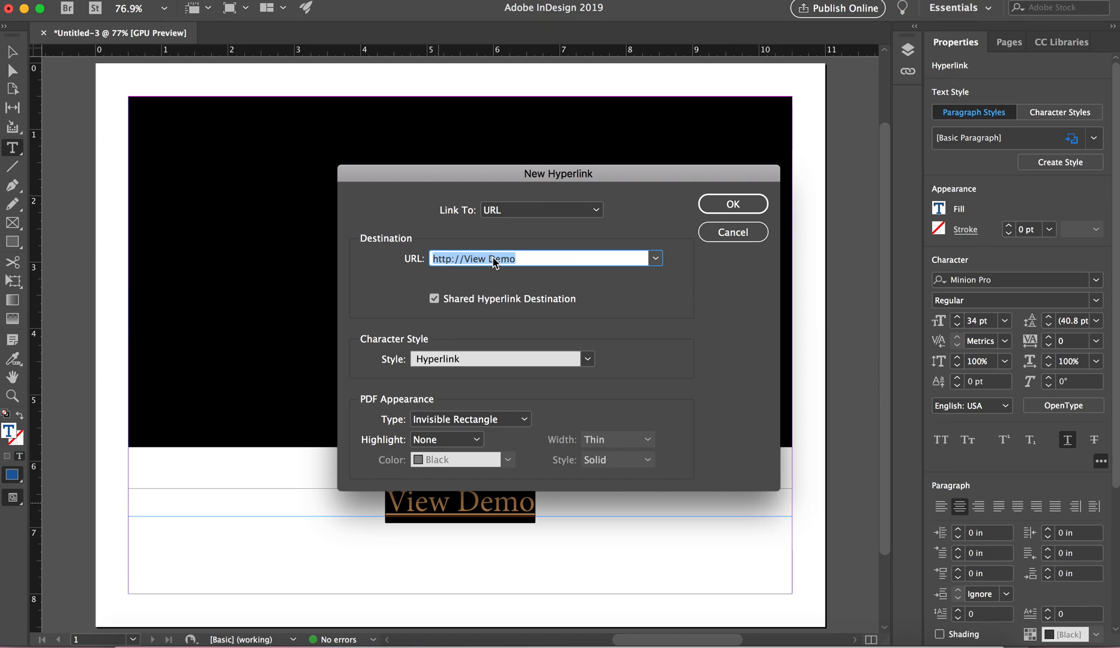
type("https://youtu.be/eRhN-HA3aGI")
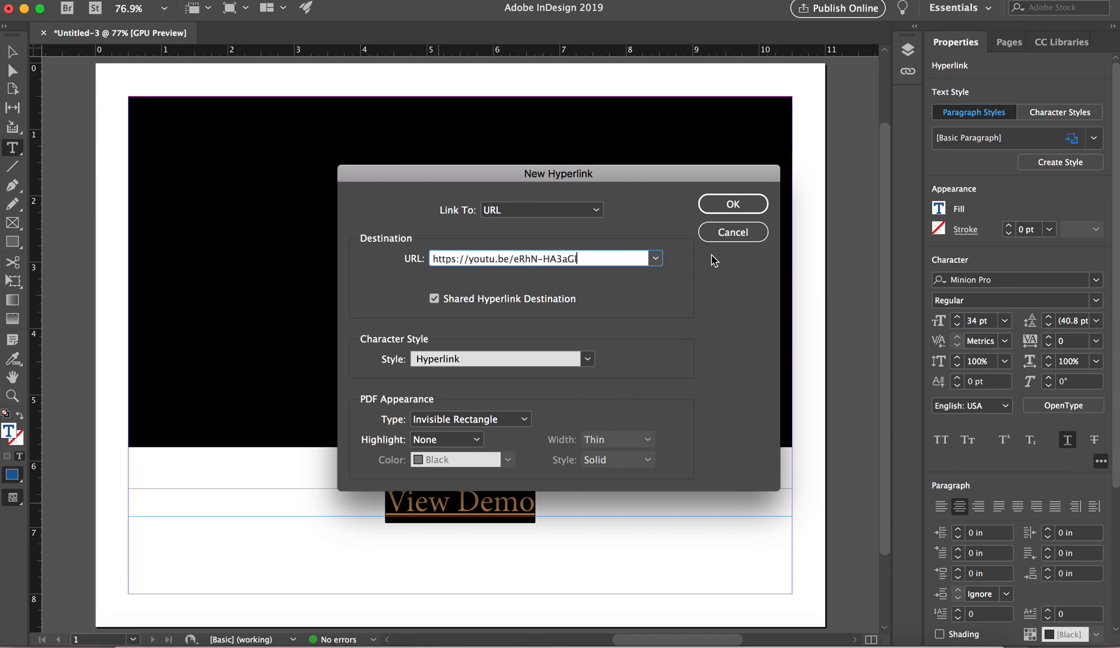
left_click(731, 204)
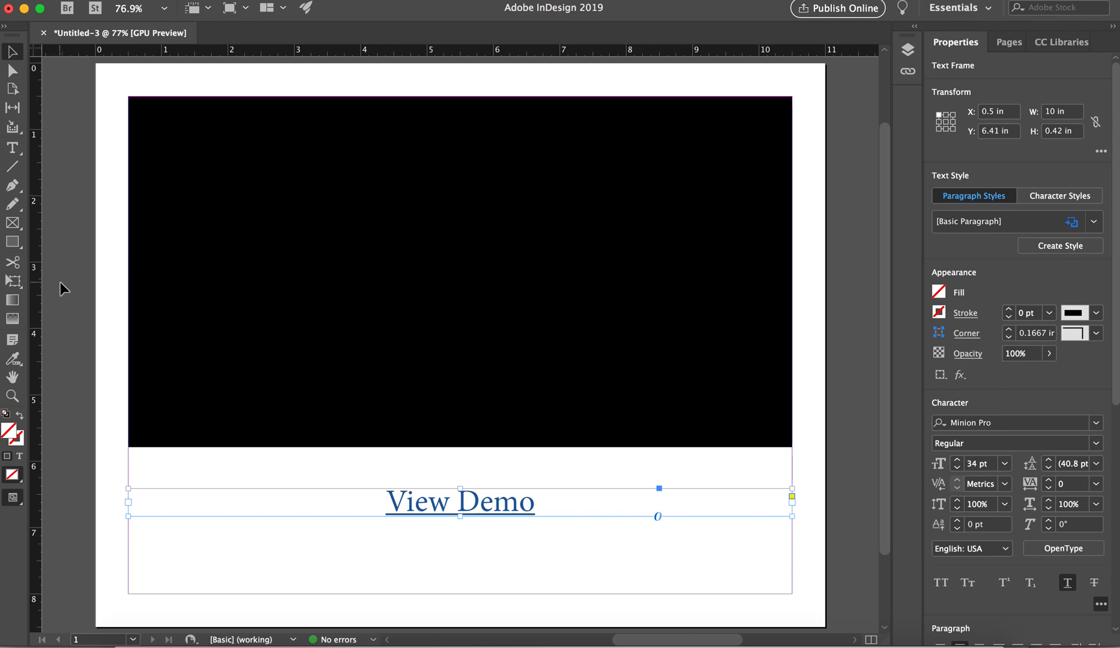
Step: Deselect, then reselect the View Demo text frame to check the finished link
left_click(461, 557)
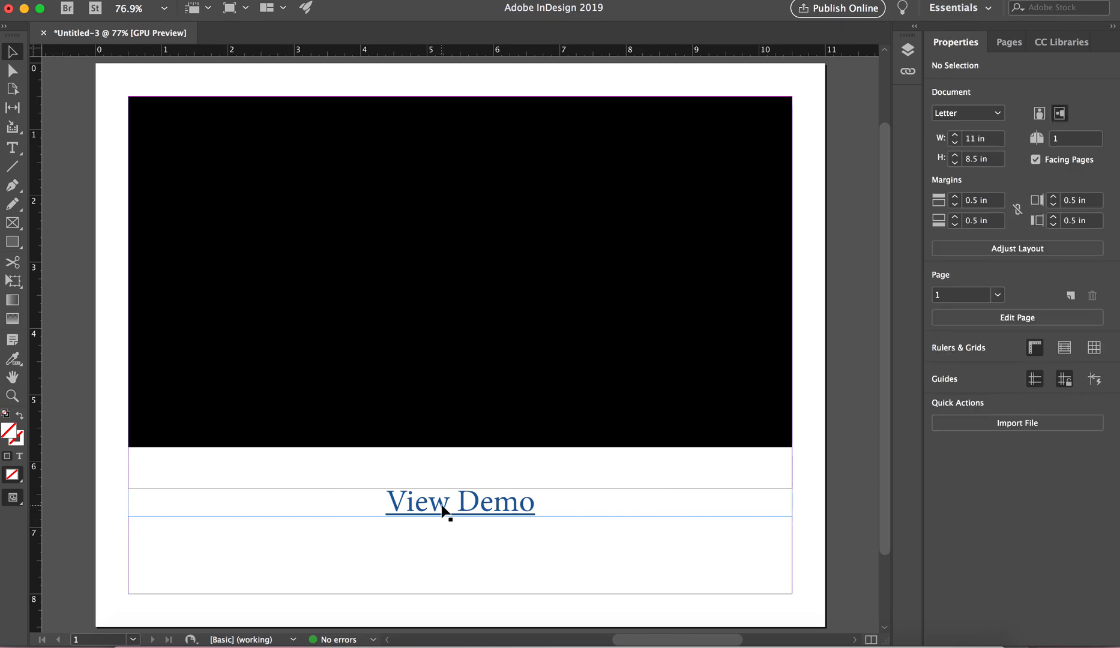
left_click(459, 502)
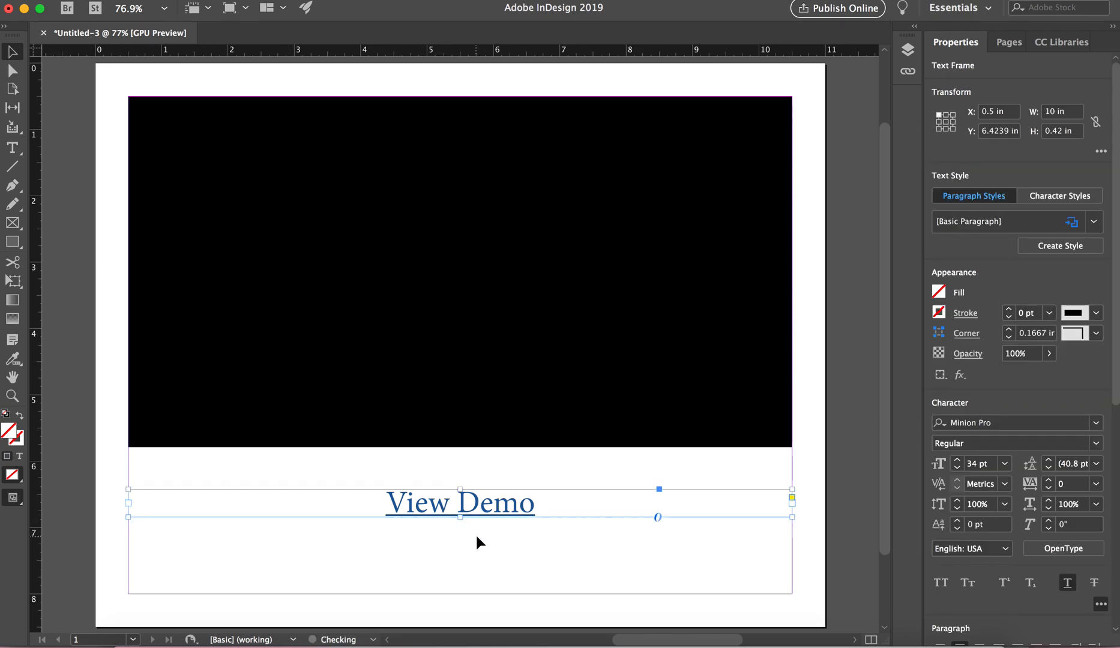
left_click(507, 507)
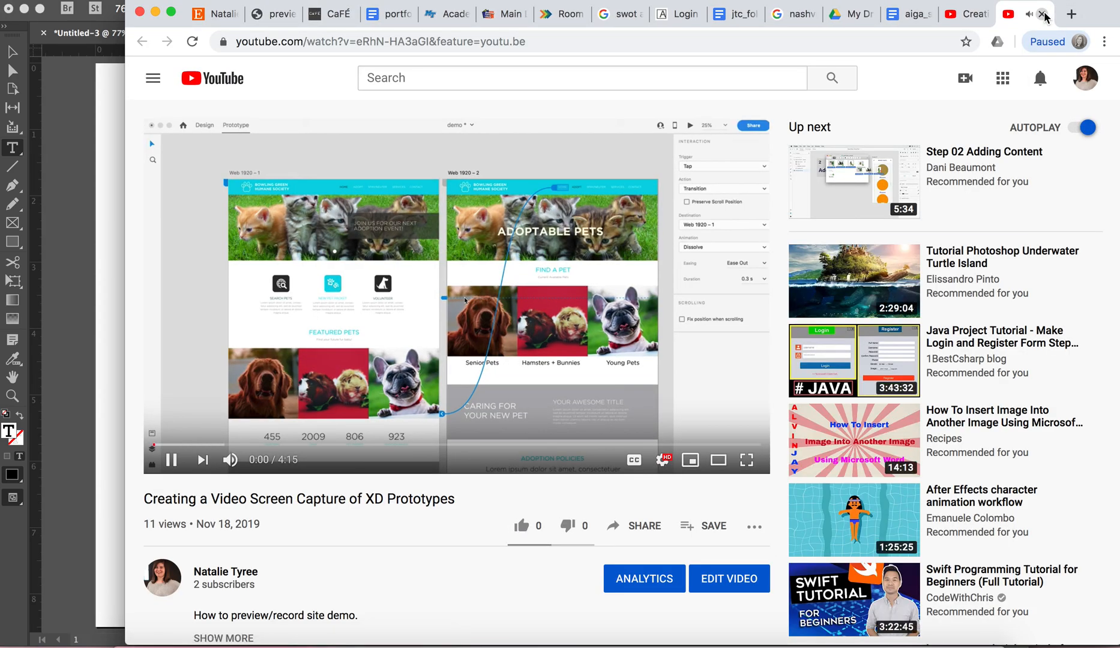
Step: Close the YouTube tab playing the linked demo video
left_click(171, 460)
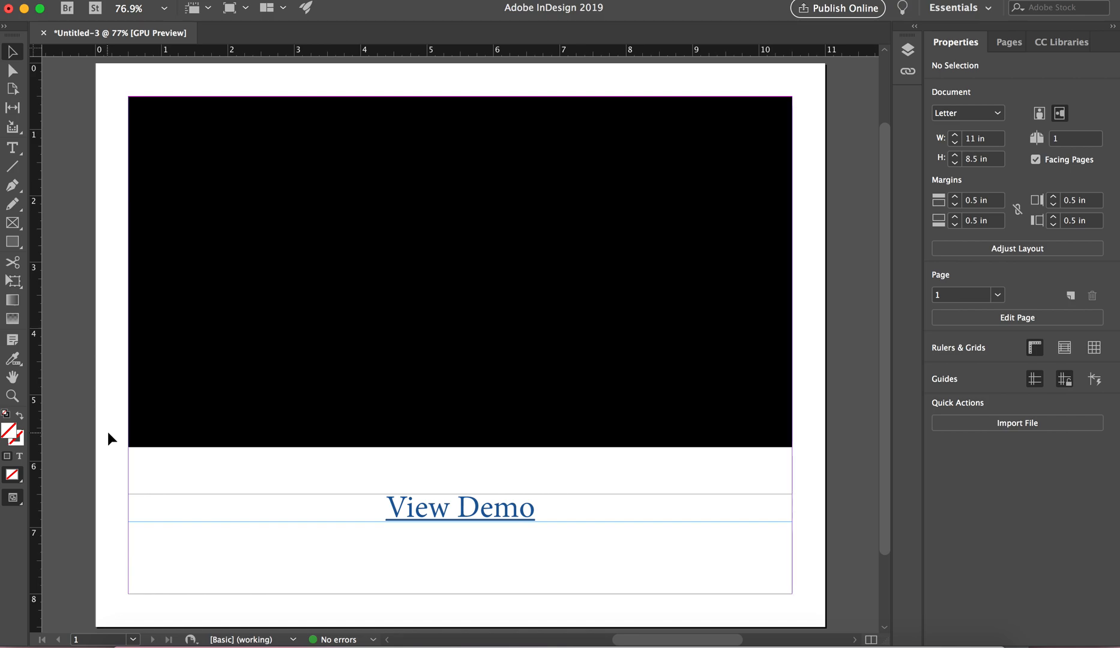
mouse_move(397, 345)
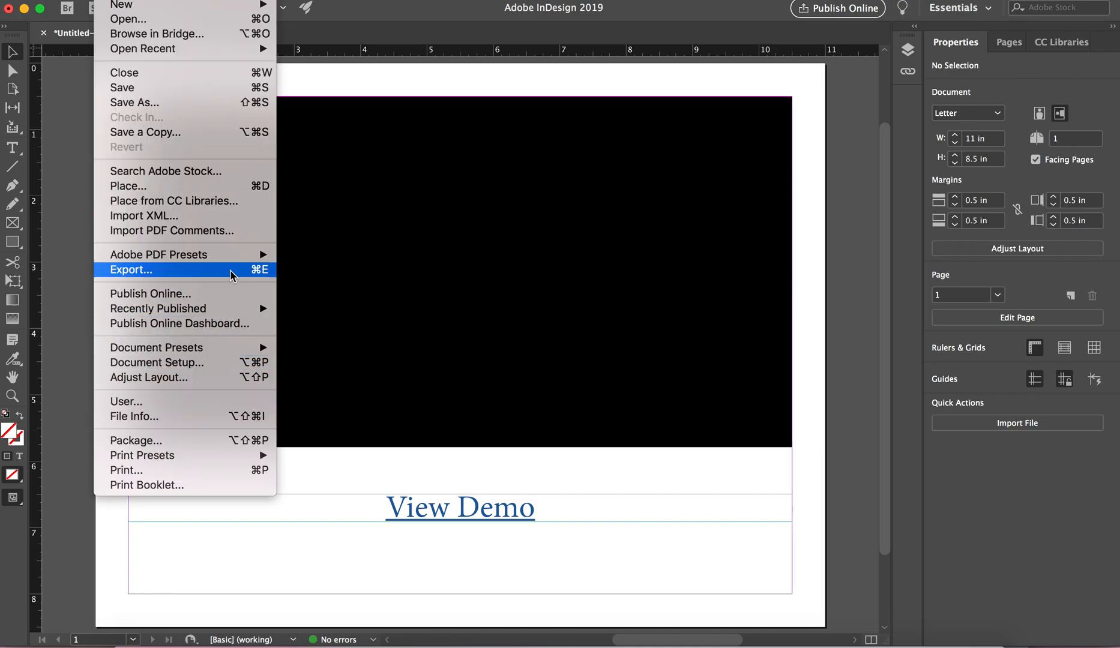
Step: Export the page as 'videotest2' in Adobe PDF (Interactive) format
left_click(131, 270)
type("videotest2")
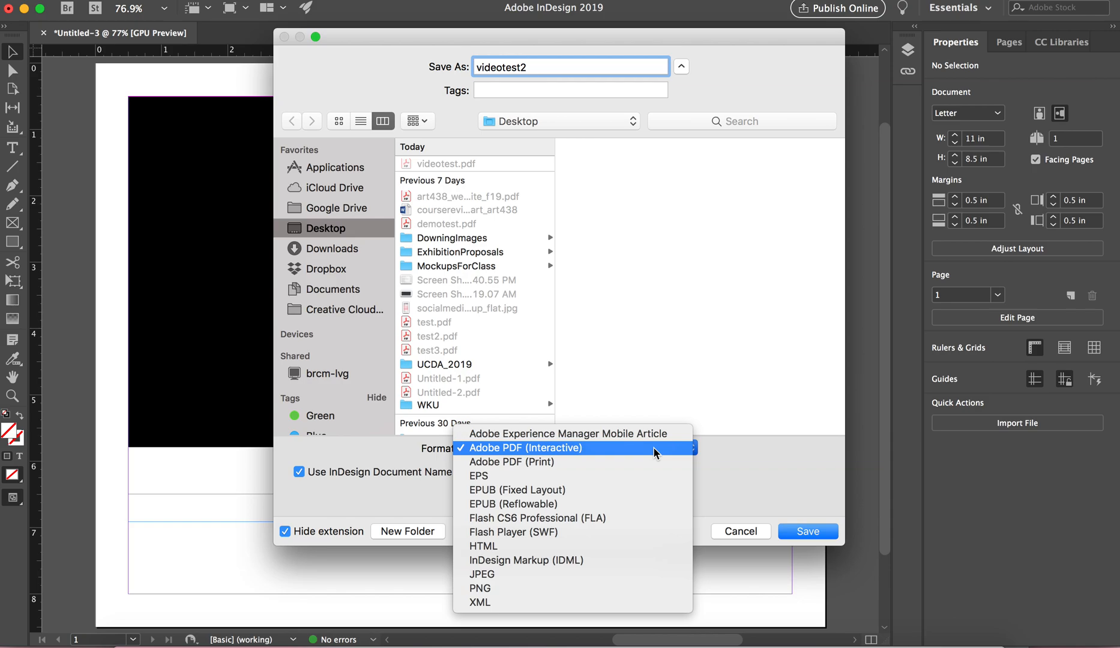
left_click(525, 448)
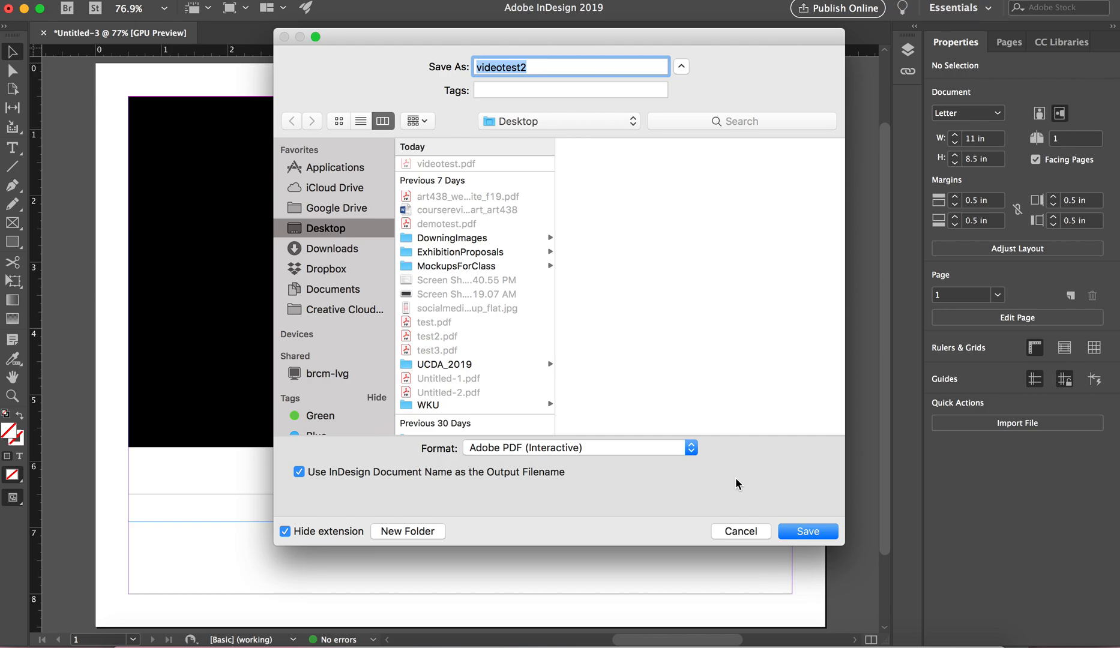
left_click(807, 531)
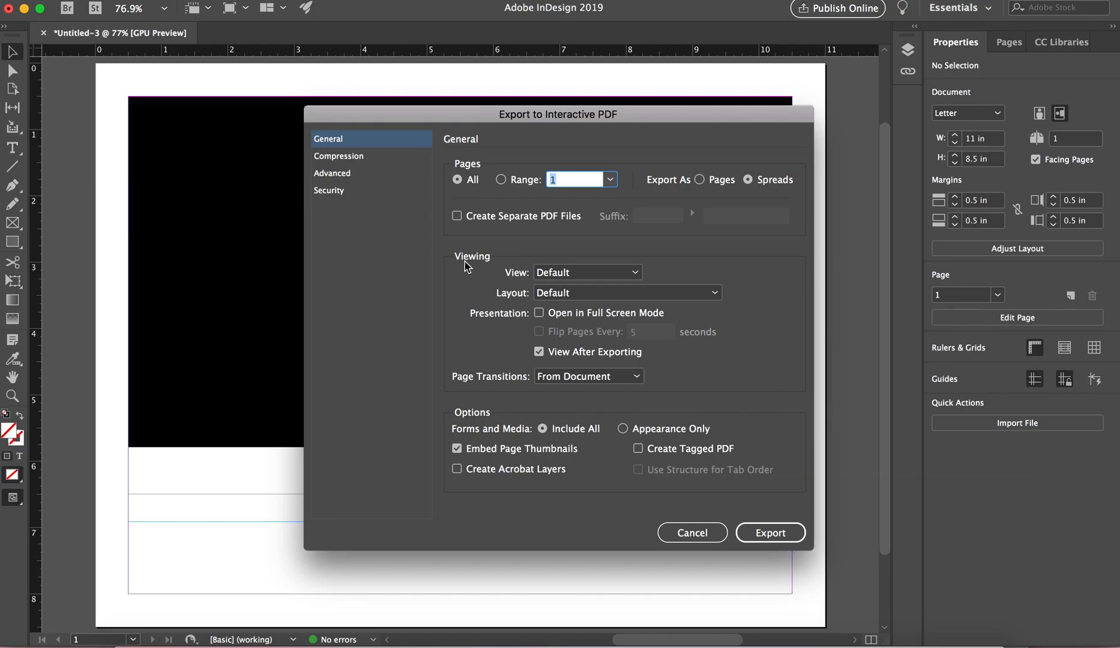
mouse_move(659, 379)
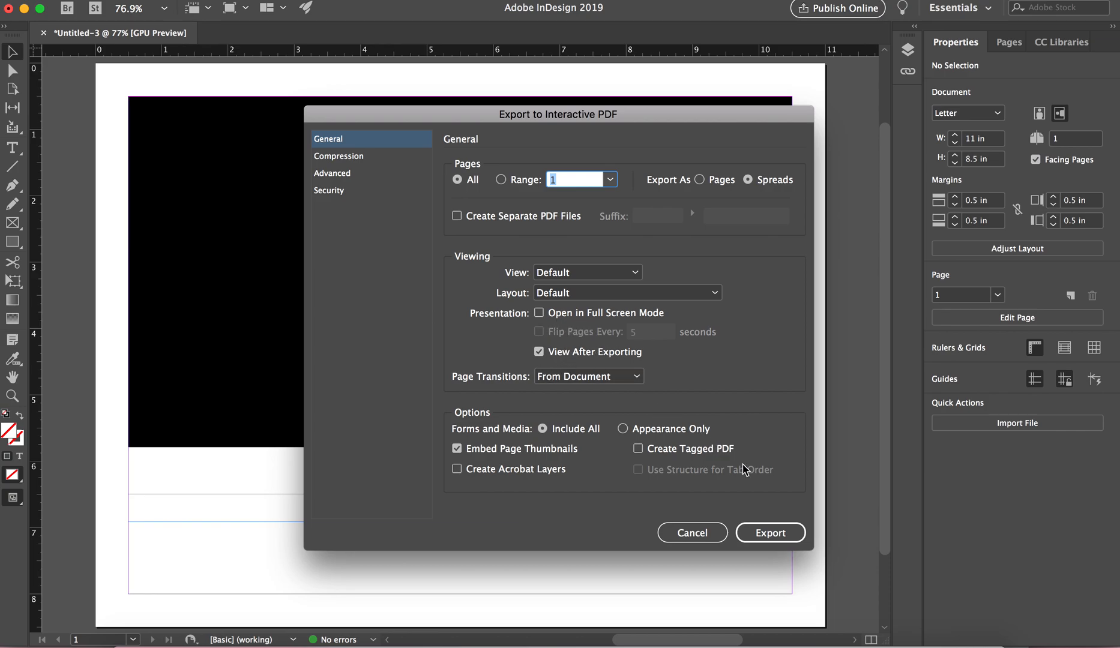
Step: Export videotest2.pdf, dismiss Acrobat's assistive prompt, and test the View Demo link
left_click(770, 533)
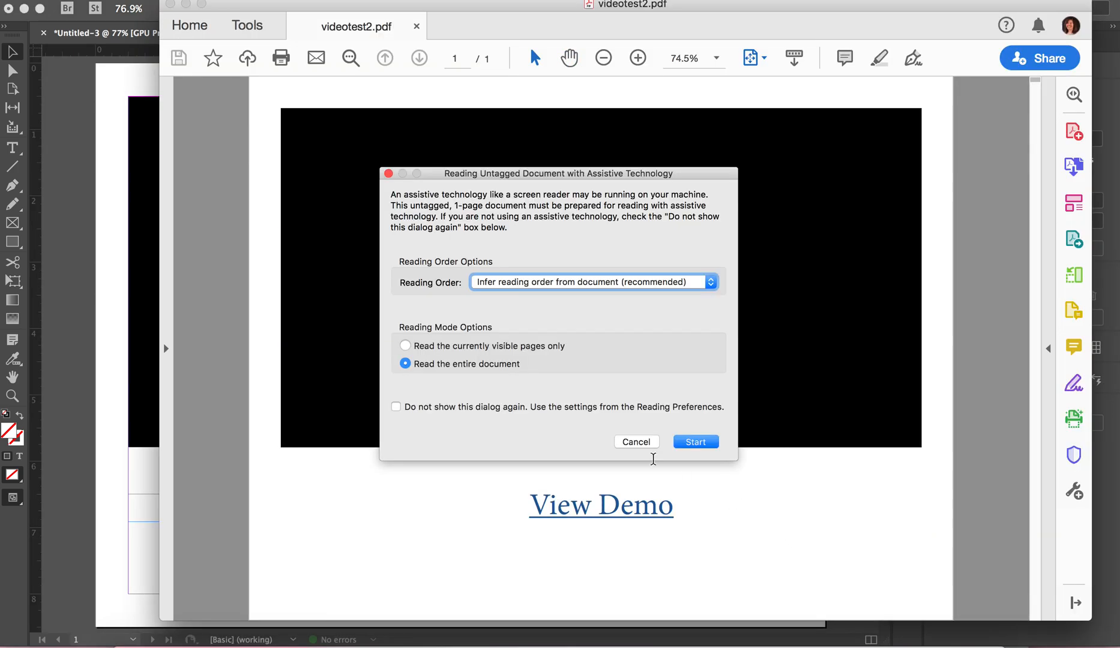
left_click(694, 441)
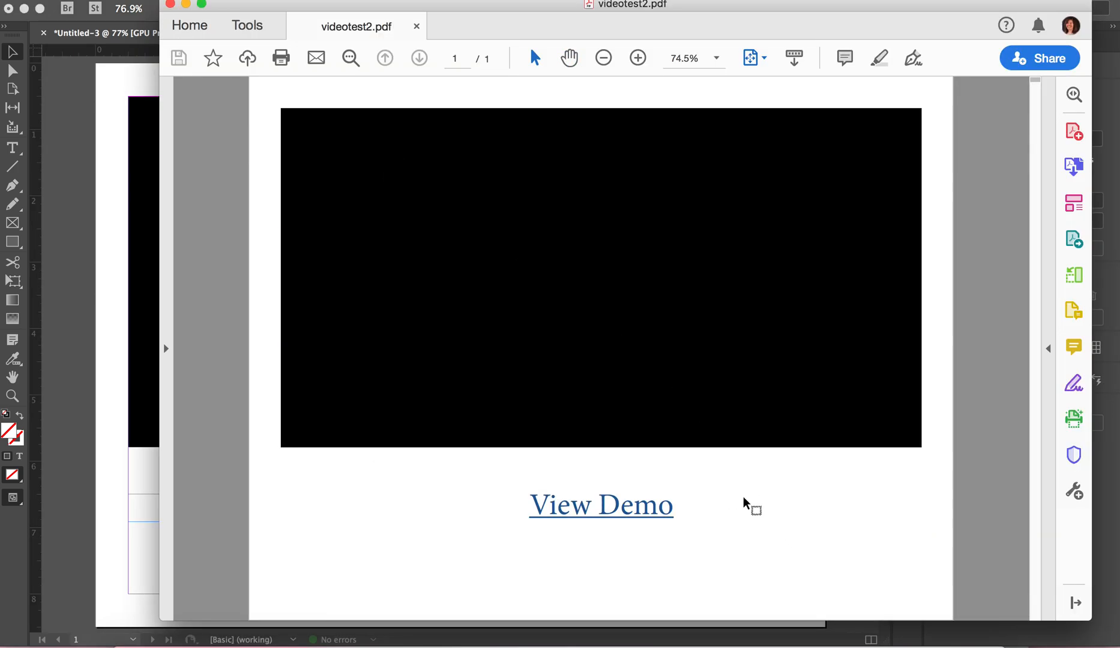
mouse_move(584, 317)
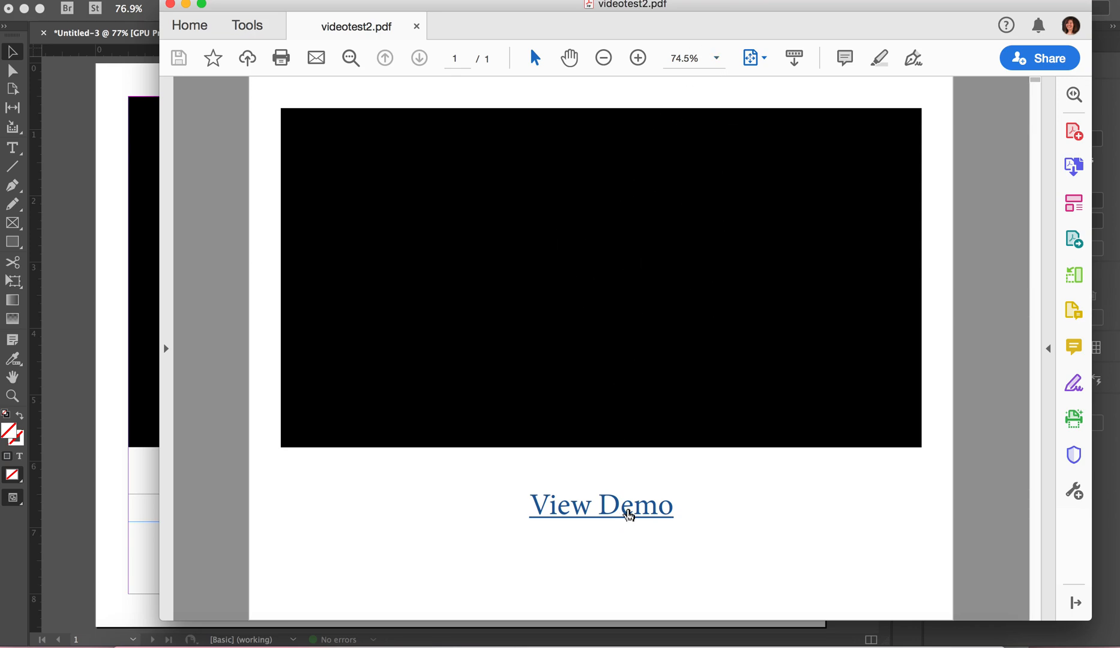
mouse_move(627, 514)
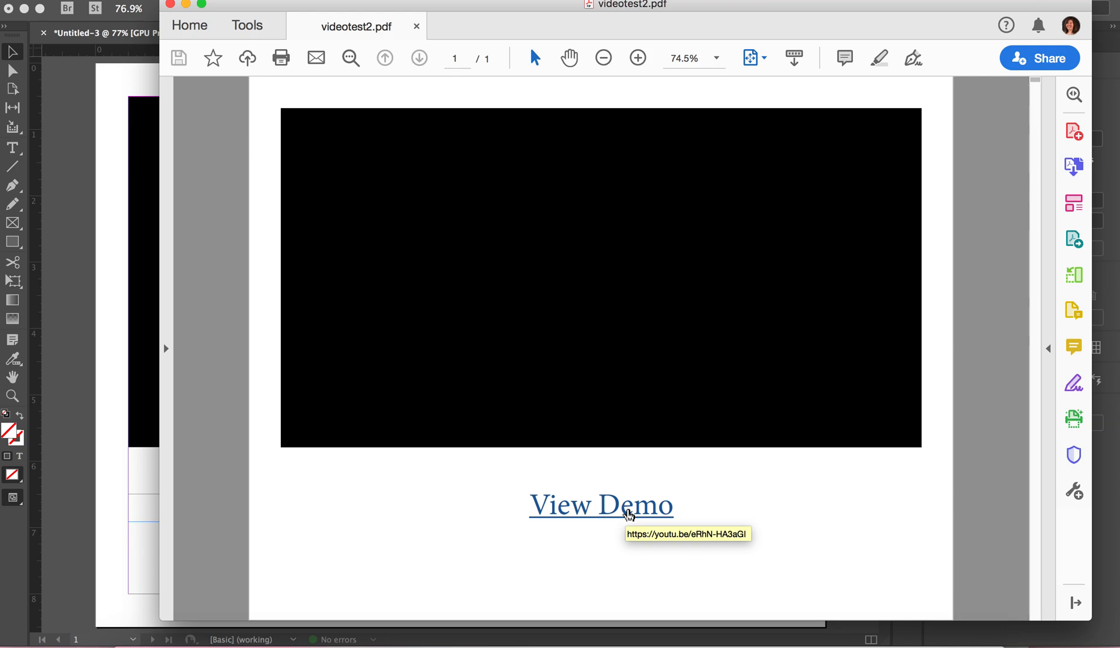
left_click(601, 505)
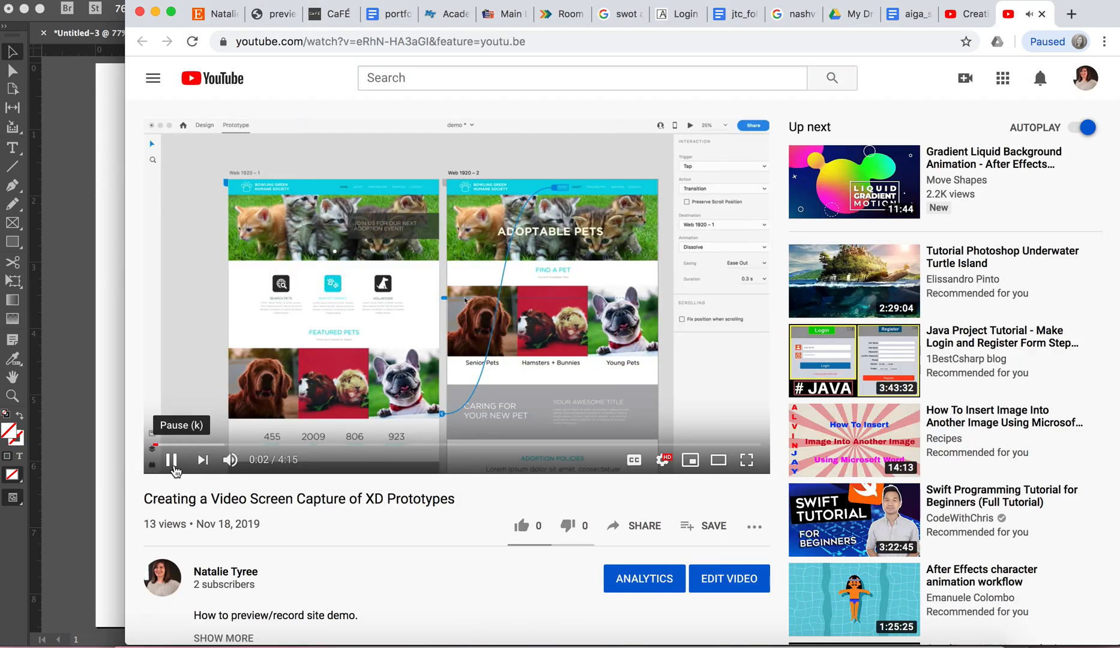
Step: Pause the XD prototypes demo video on YouTube
left_click(171, 460)
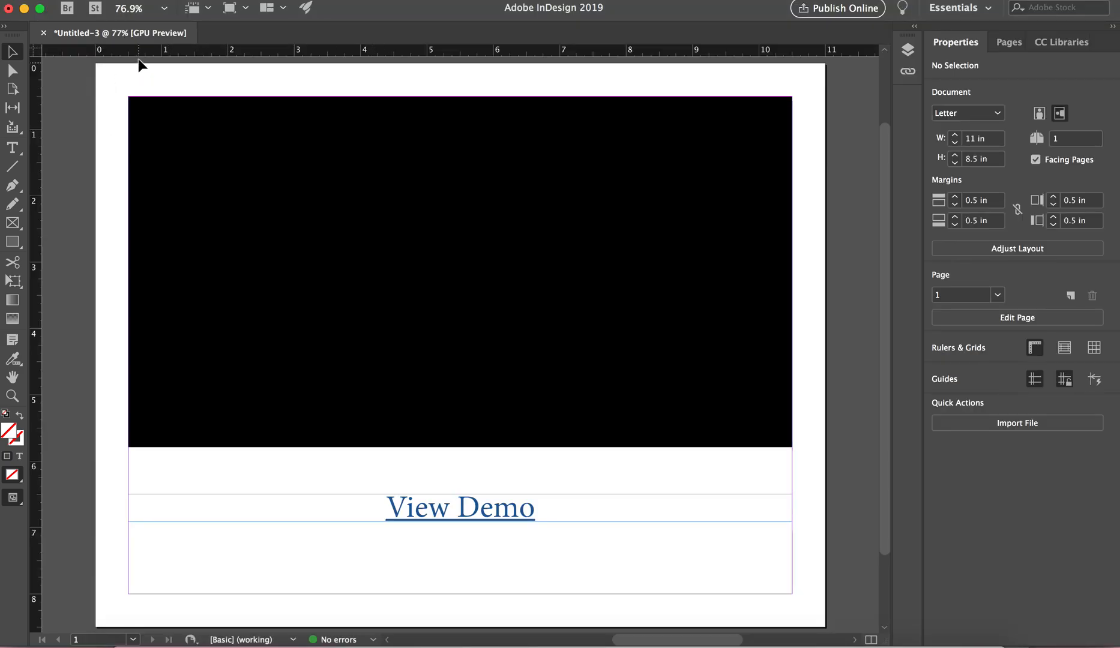
mouse_move(150, 170)
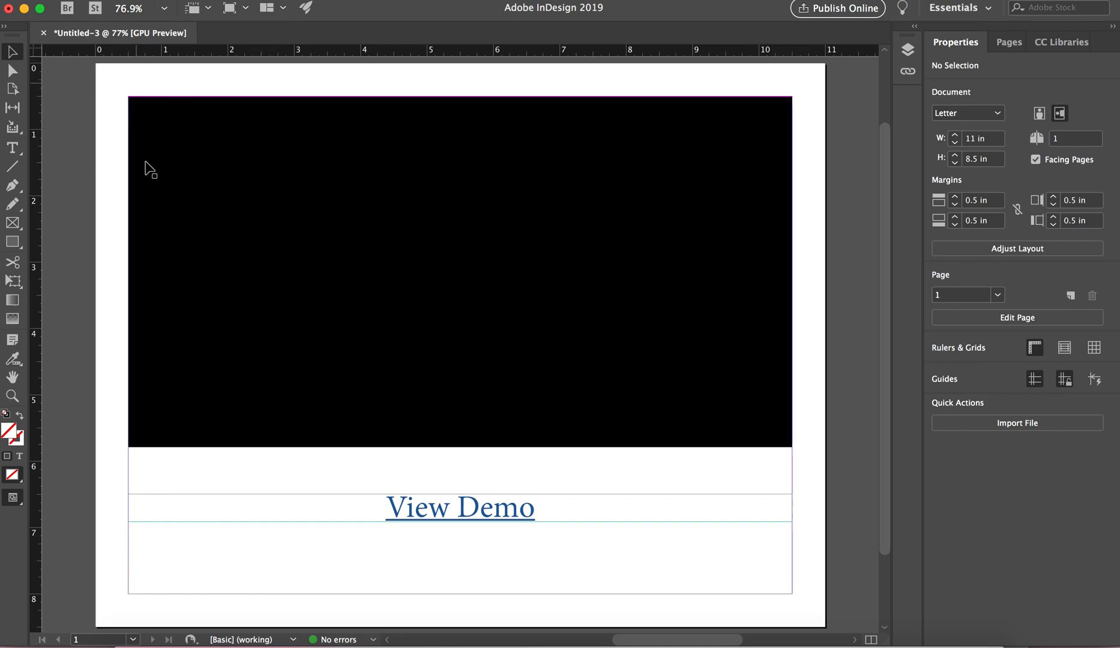
mouse_move(661, 535)
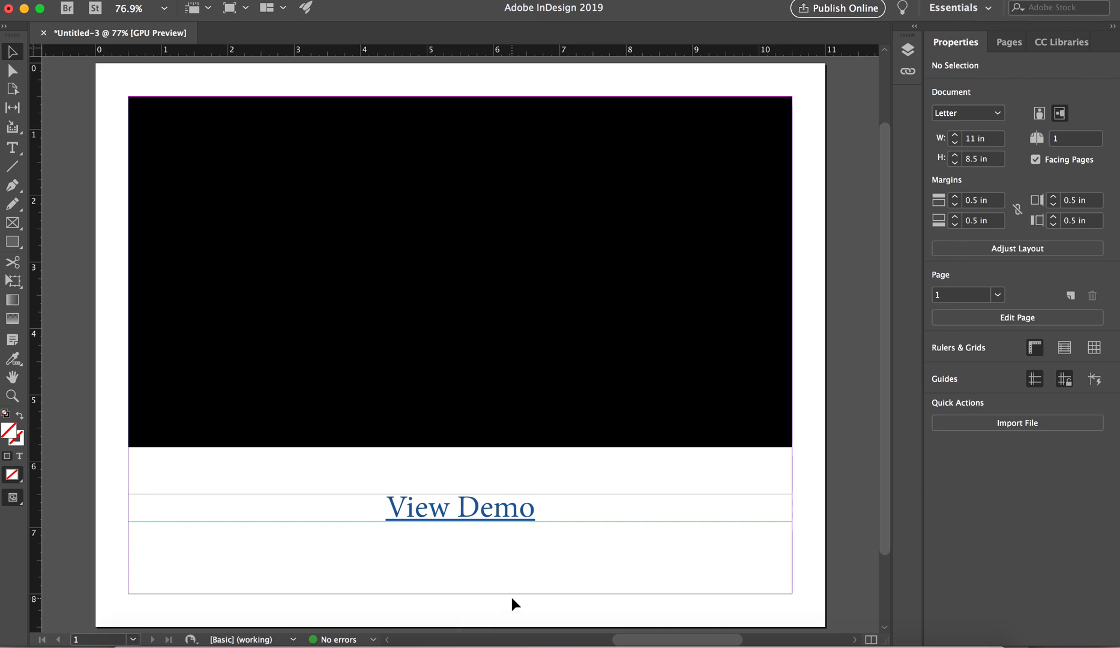
mouse_move(460, 603)
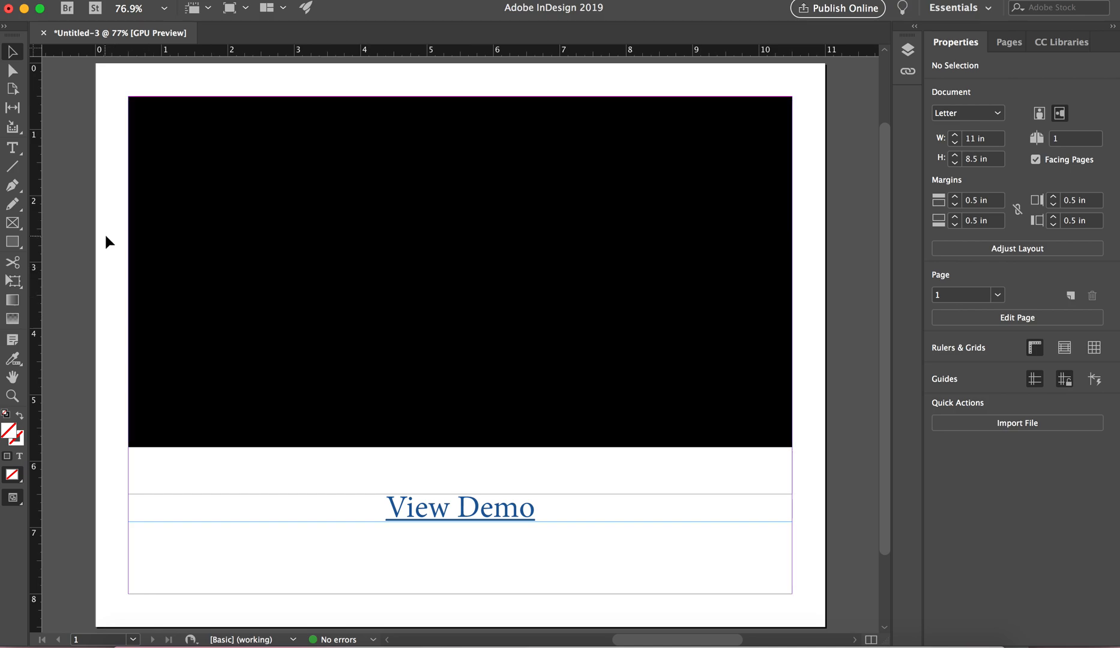
left_click(460, 507)
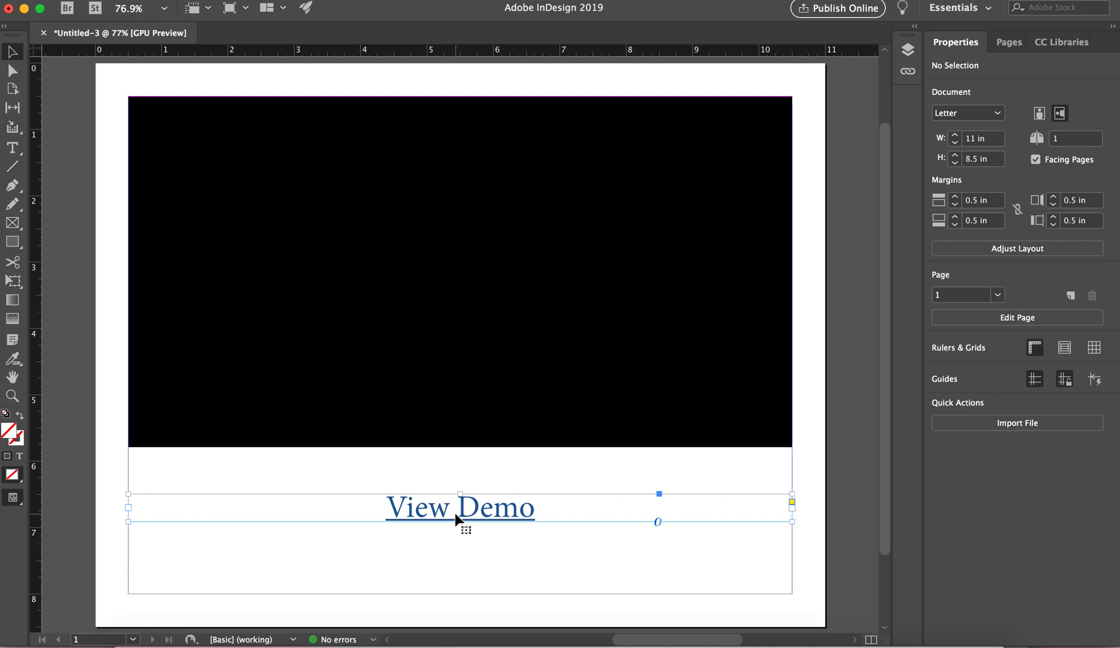
right_click(460, 508)
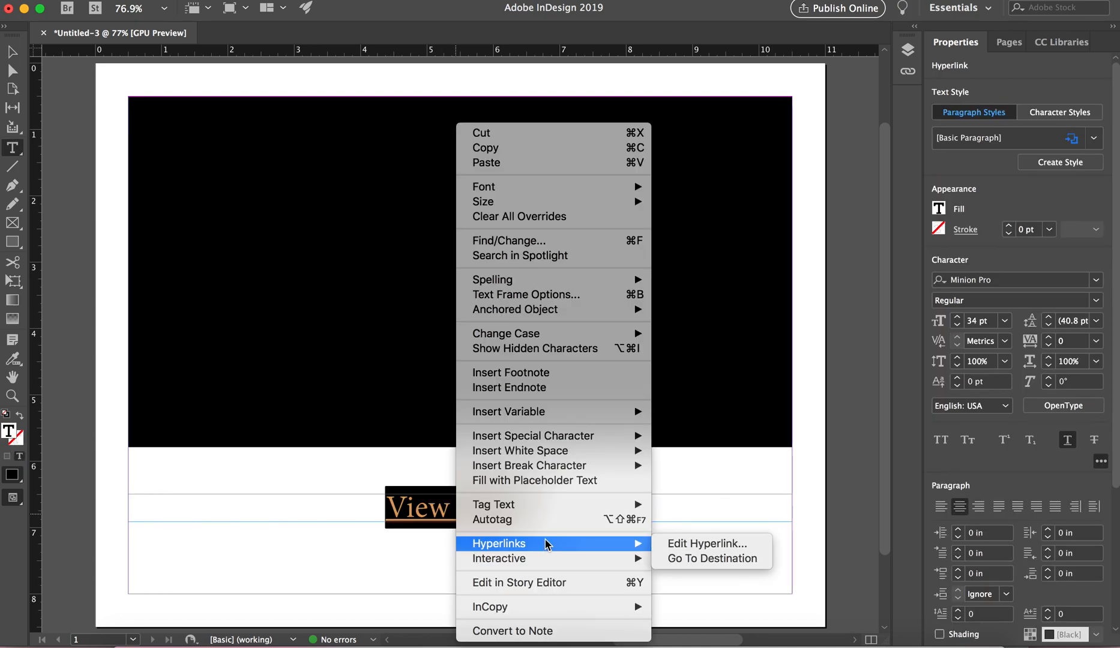
mouse_move(707, 563)
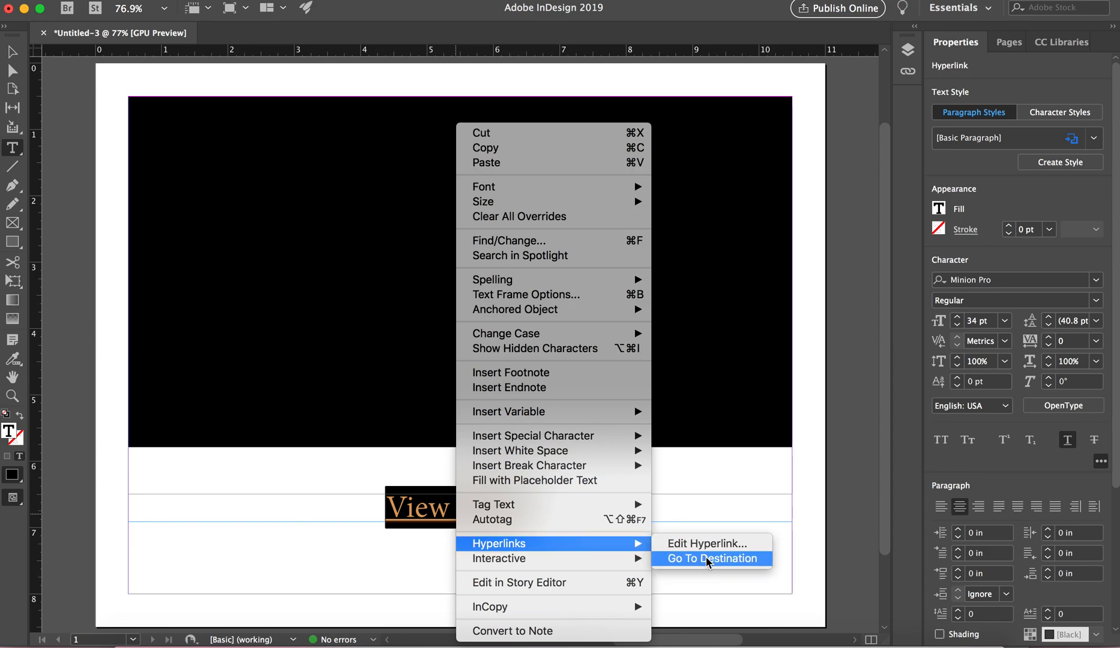
mouse_move(709, 544)
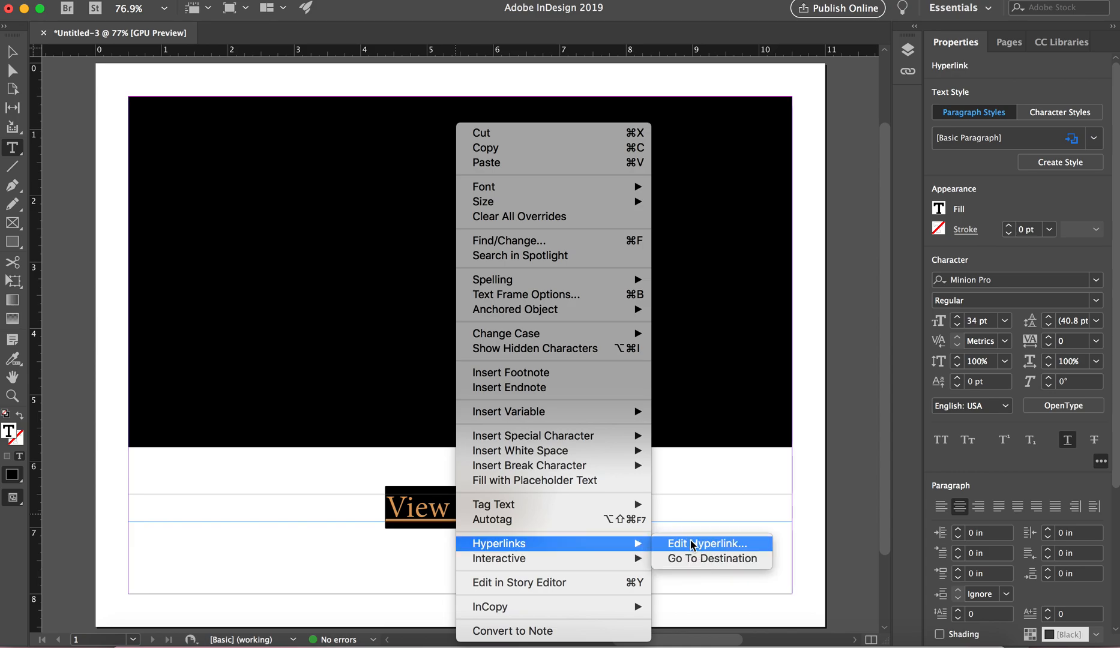
left_click(707, 544)
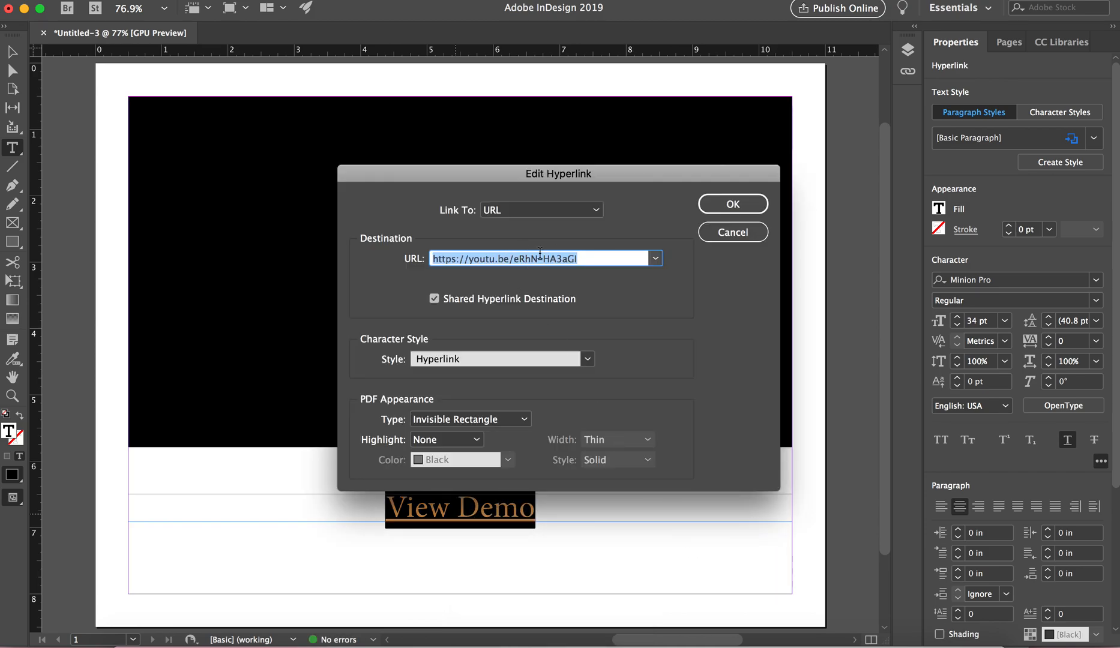
left_click(730, 203)
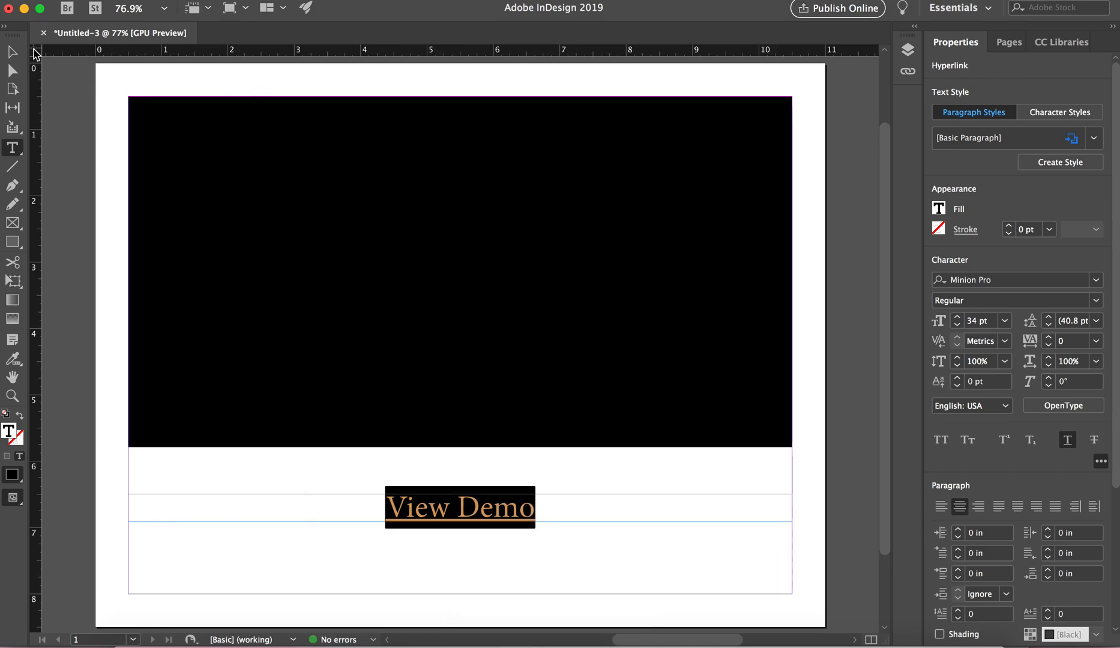
left_click(338, 278)
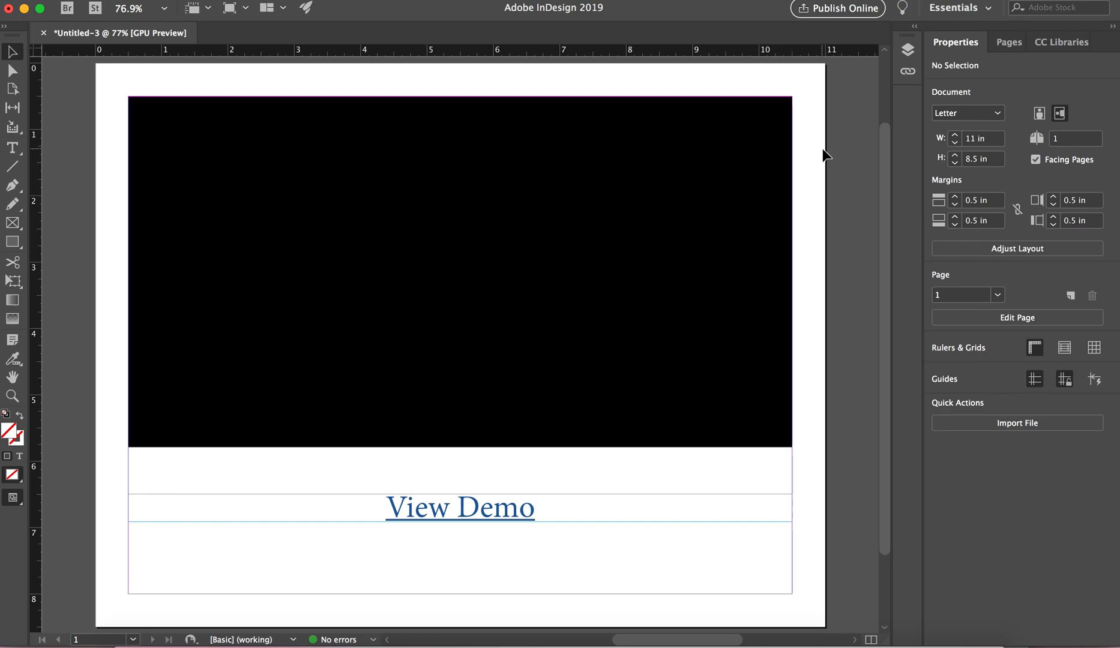
mouse_move(711, 65)
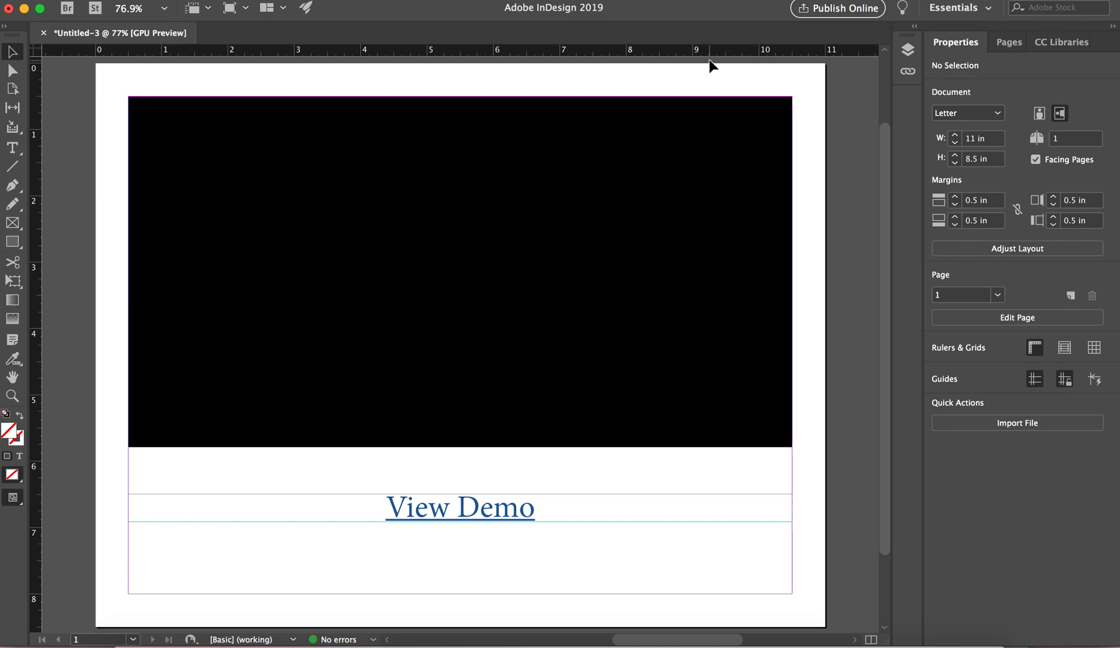